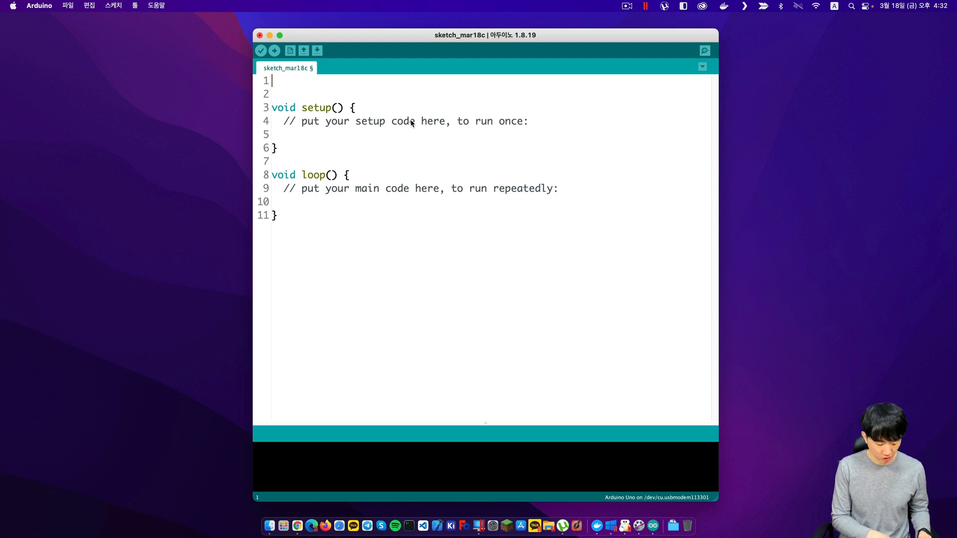
# Define PIN_LED and in setup set it as an OUTPUT written LOW.
pyautogui.write('#define PI')
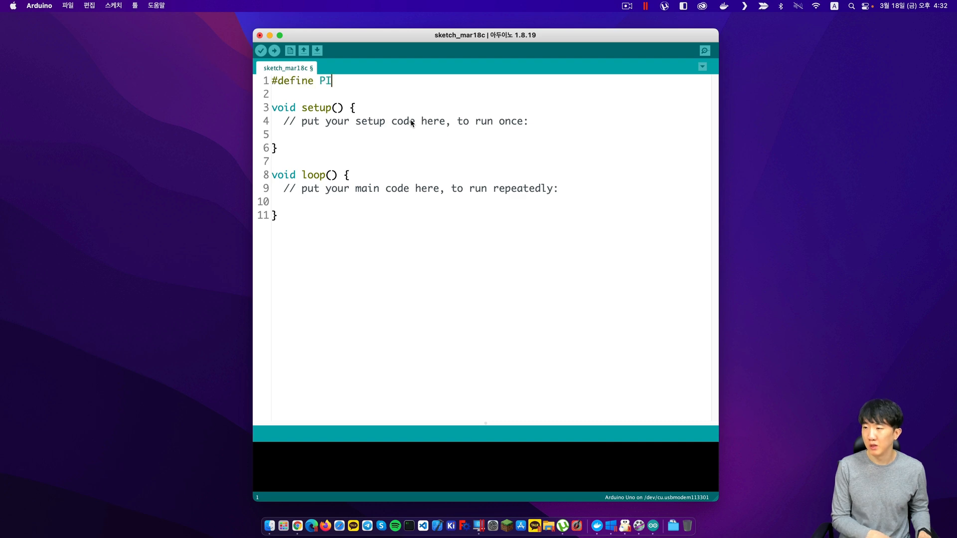
pyautogui.write('N_LED')
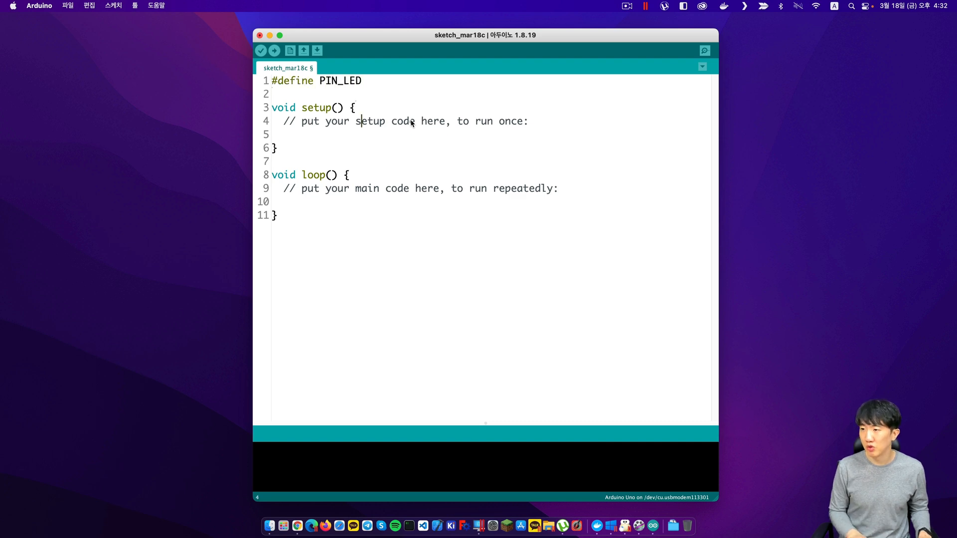
pyautogui.write('pi')
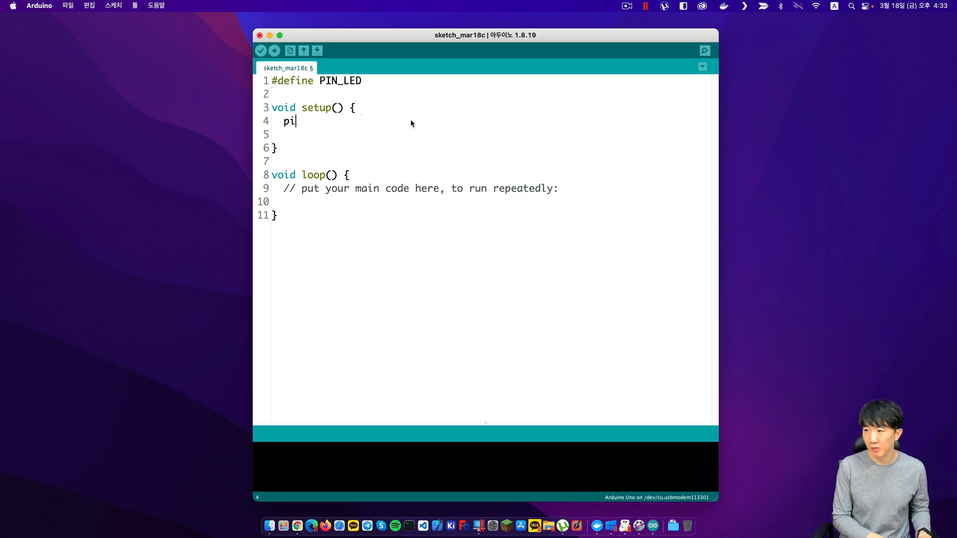
pyautogui.write('nMode(PIN_')
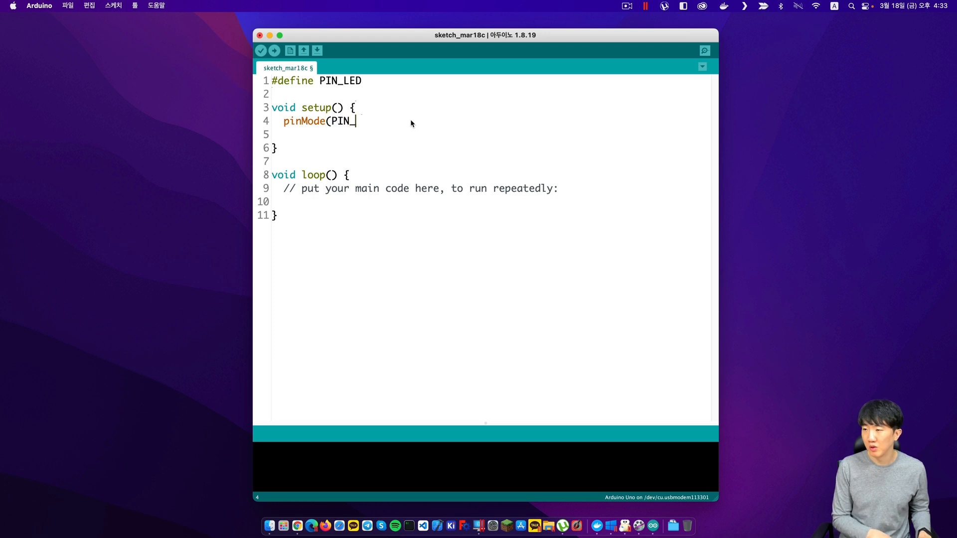
pyautogui.write('LED, o')
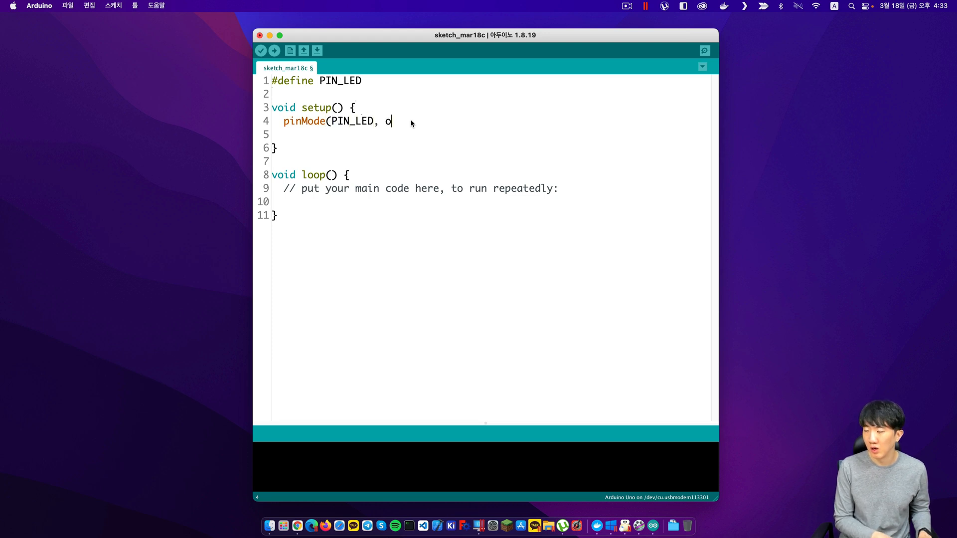
pyautogui.write('UTPUT);')
pyautogui.click(495, 134)
pyautogui.write('digital')
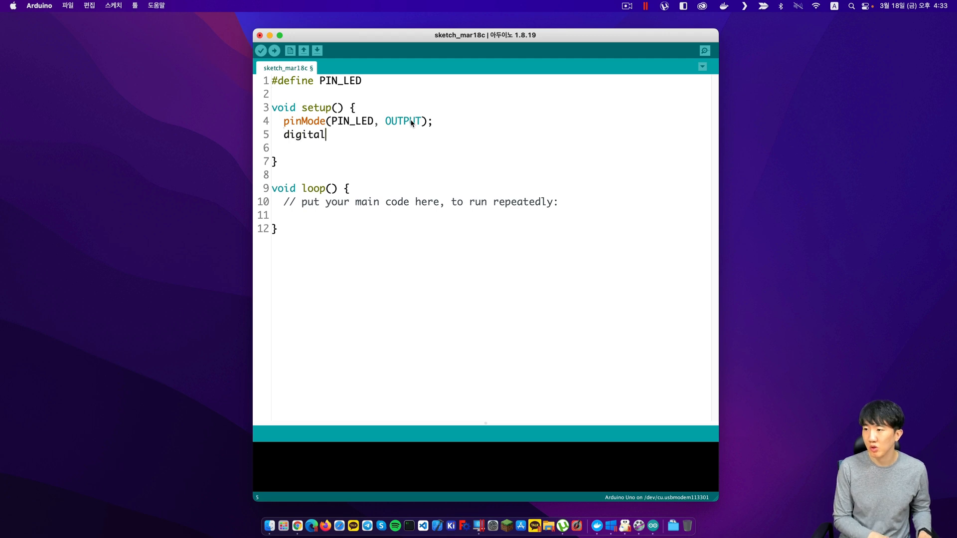
pyautogui.write('Write(PIN_')
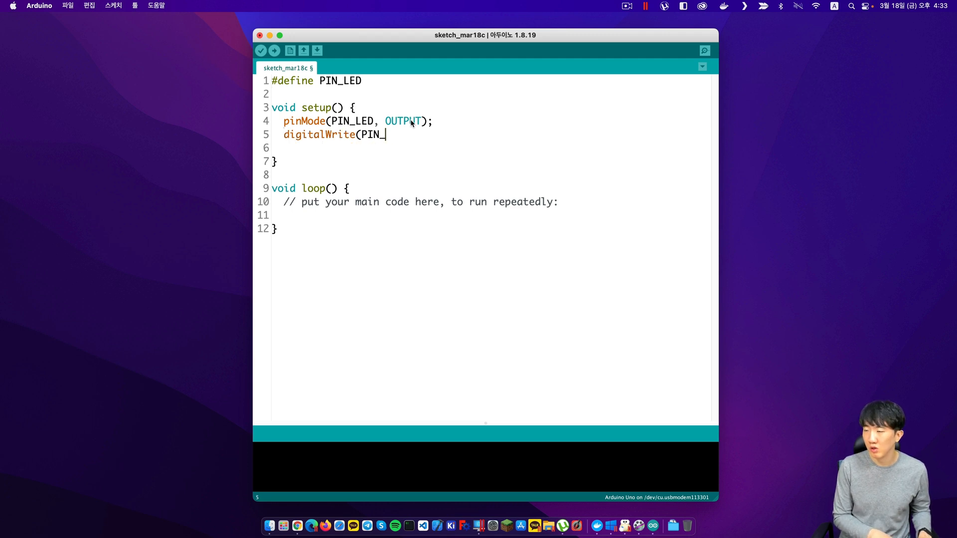
pyautogui.write('LED, LOW);')
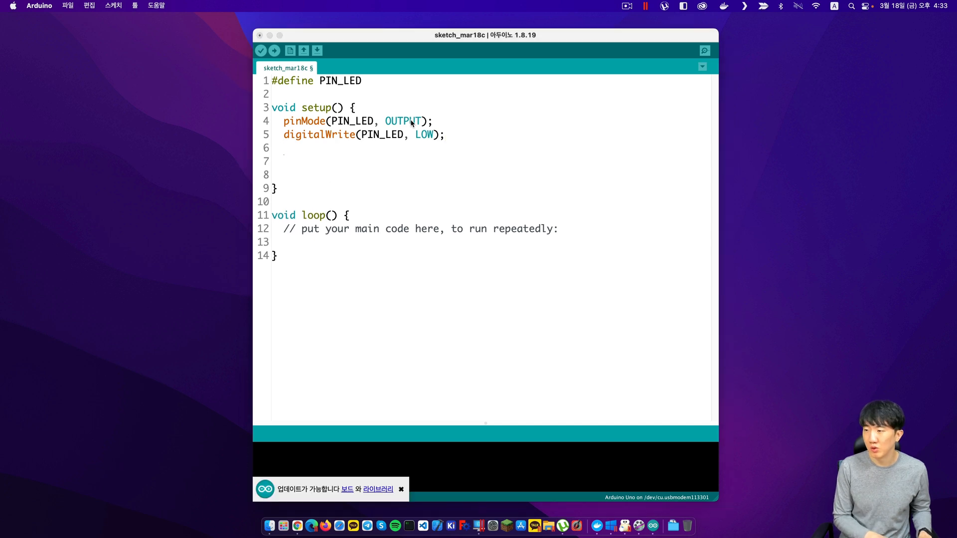
# Start serial at 9600 baud and wait with while(!Serial){}.
pyautogui.write('S')
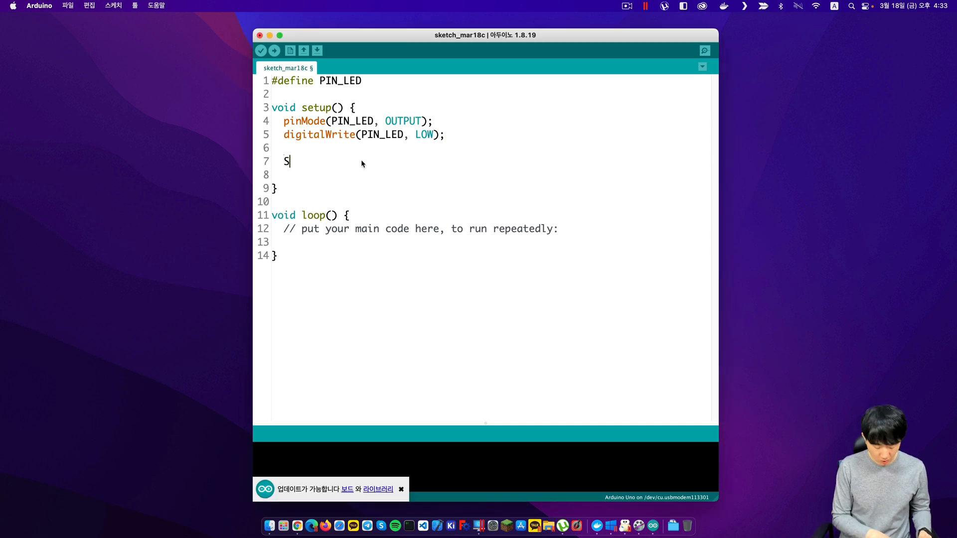
pyautogui.write('erial.begin')
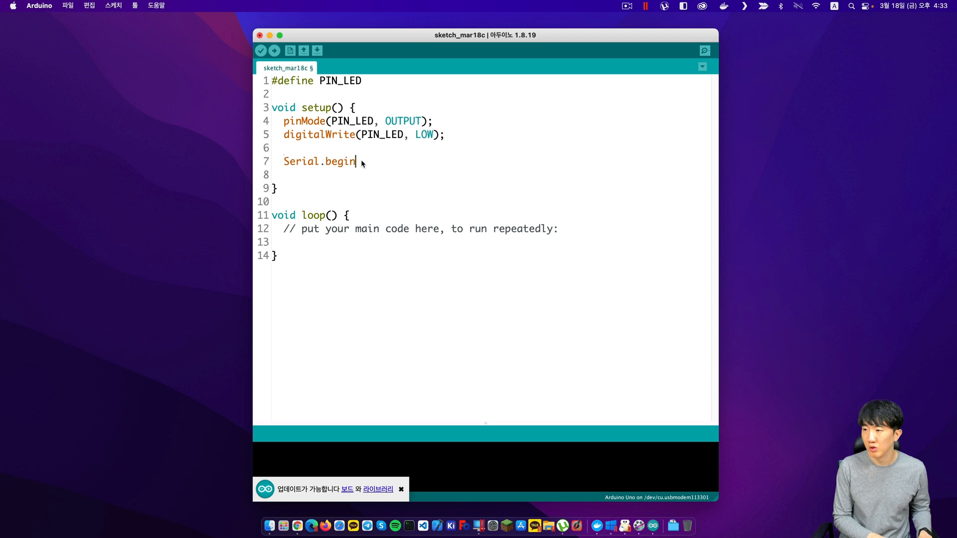
pyautogui.write('(9600')
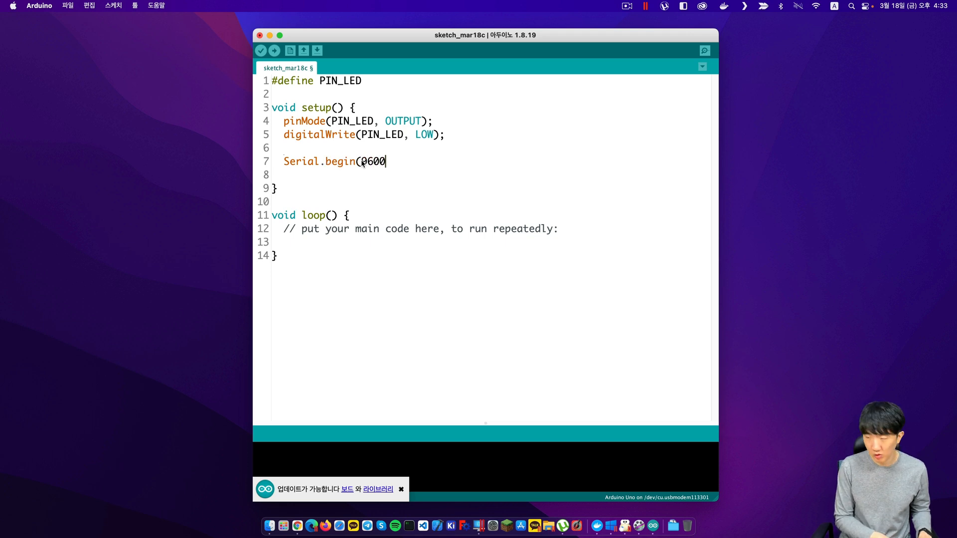
pyautogui.write(');')
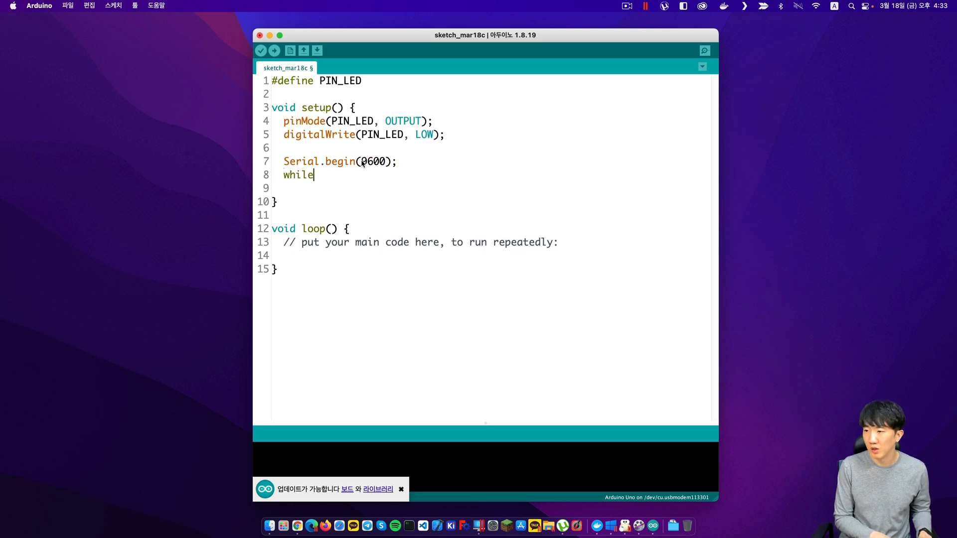
pyautogui.write('(!Seri')
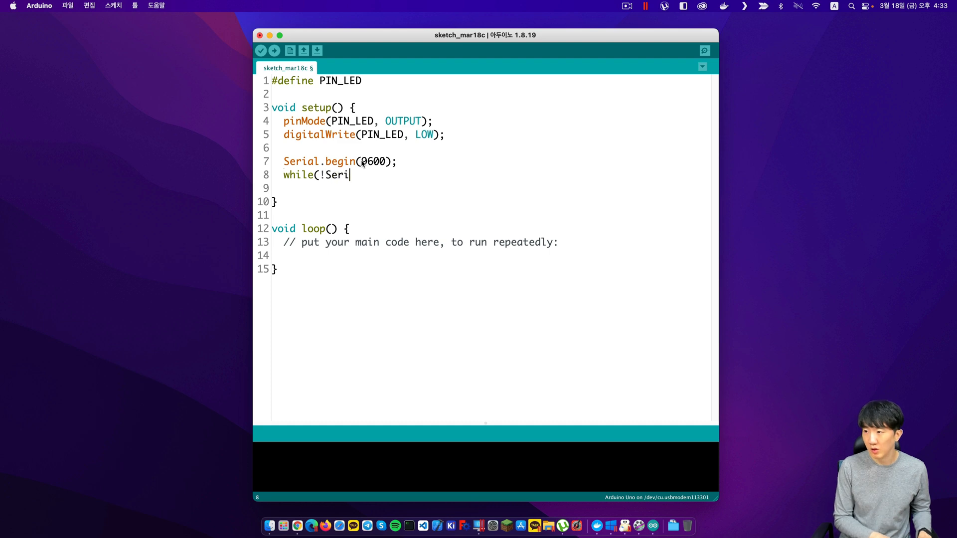
pyautogui.write('al)')
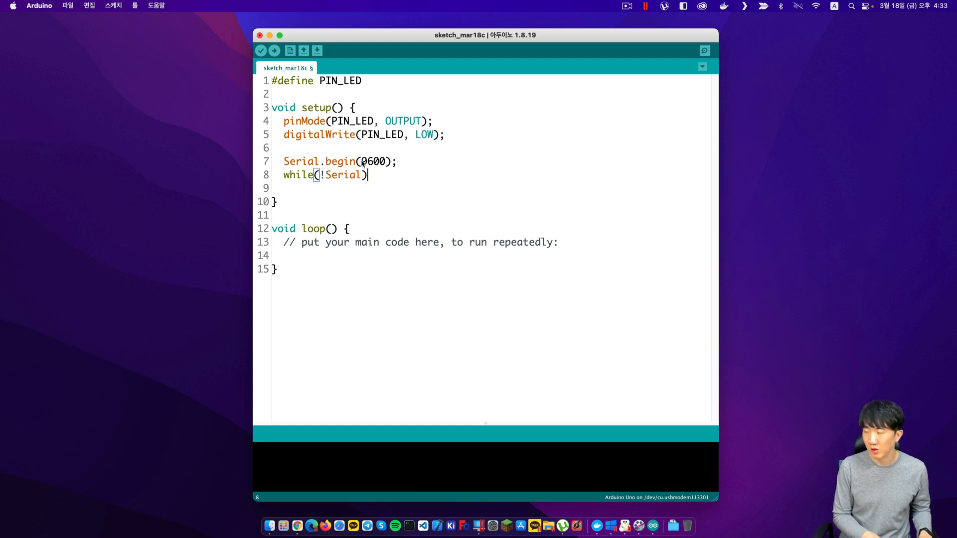
pyautogui.write('{}')
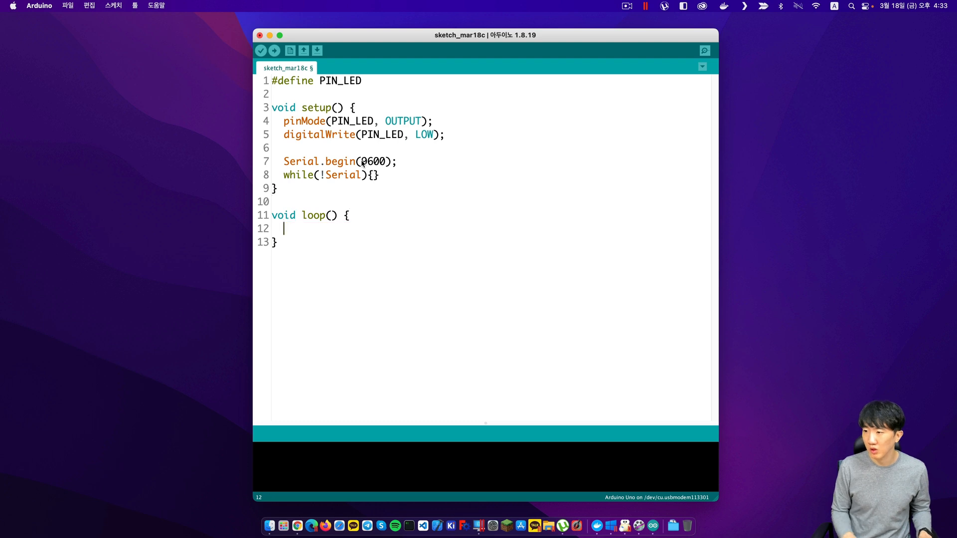
# In loop, read a char c when Serial.available() and test c == 'a'.
pyautogui.write('if (Se')
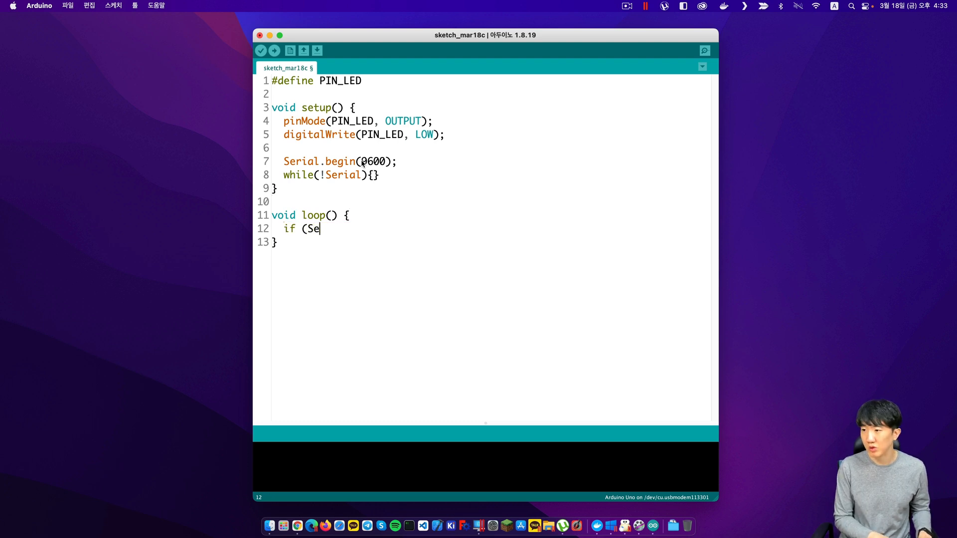
pyautogui.write('rial.availabl')
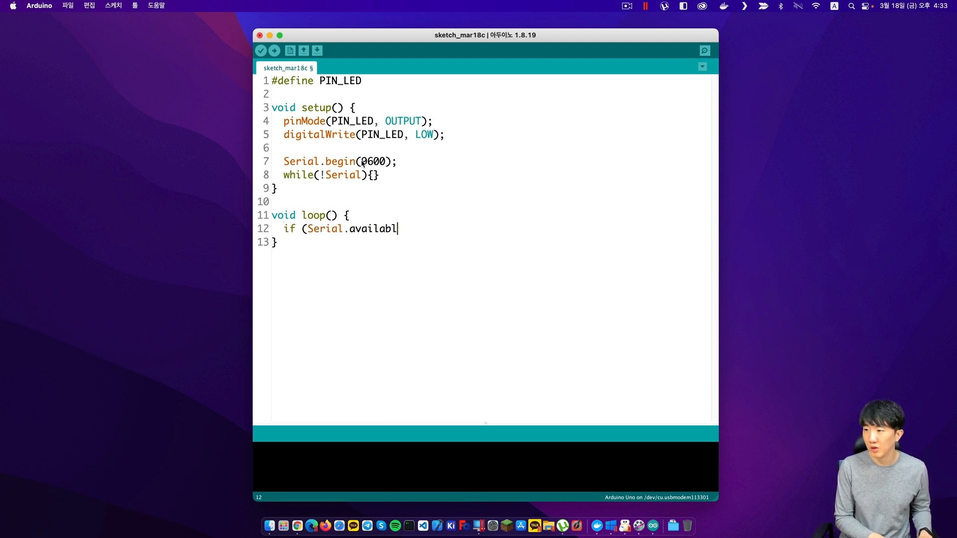
pyautogui.write('e()) {')
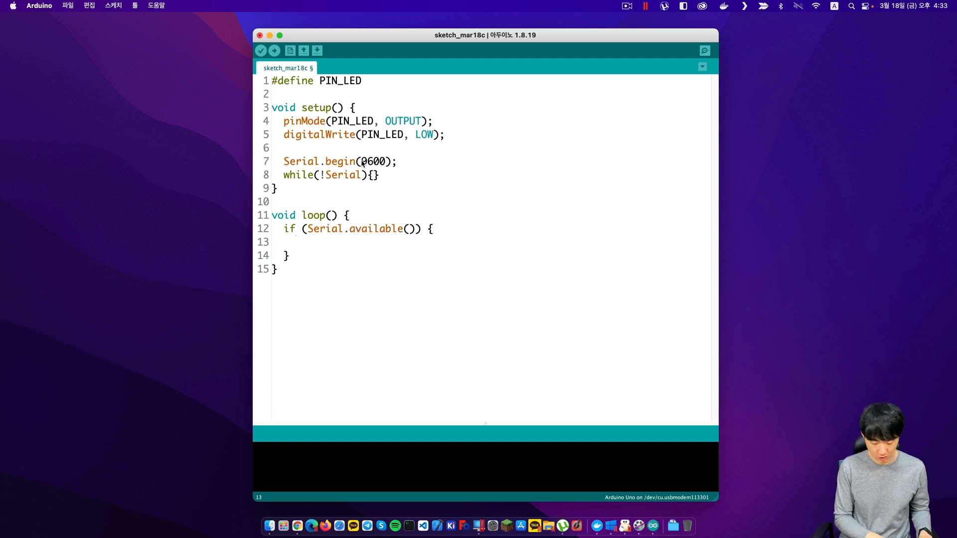
pyautogui.write('char c')
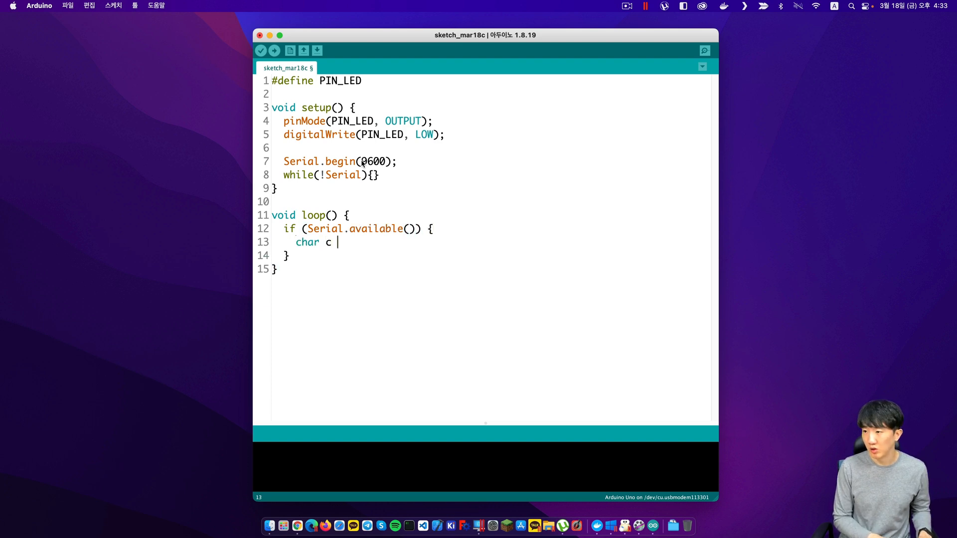
pyautogui.write('= S')
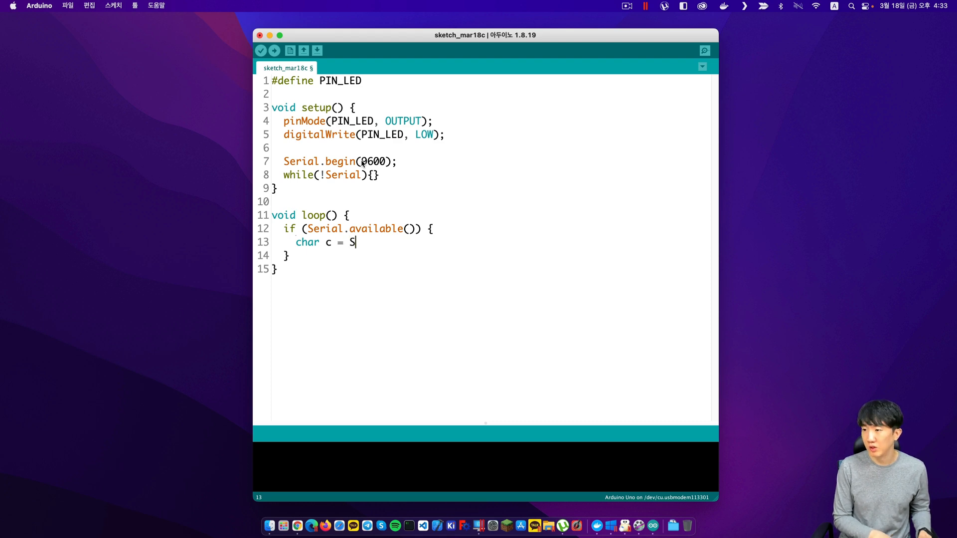
pyautogui.write('erial.read();')
pyautogui.write('if')
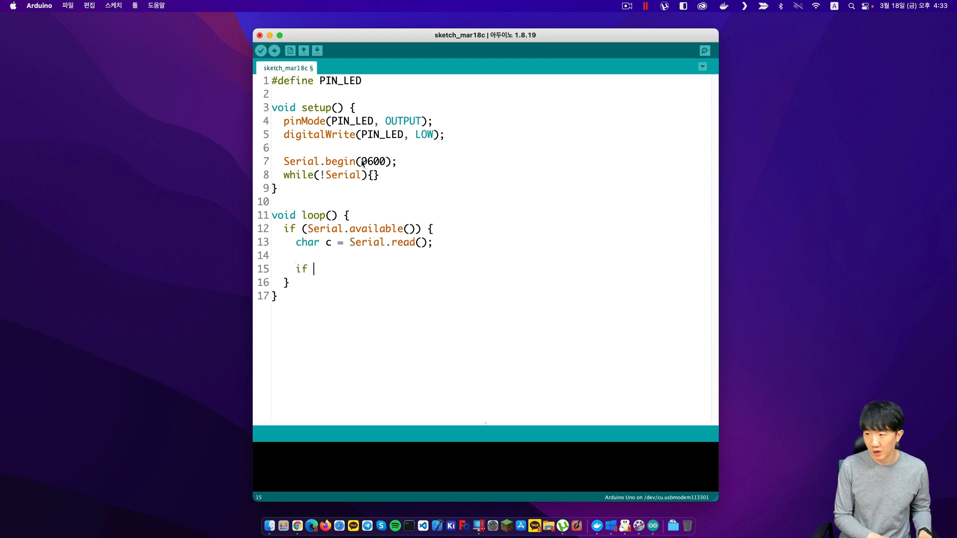
pyautogui.write('(c ==')
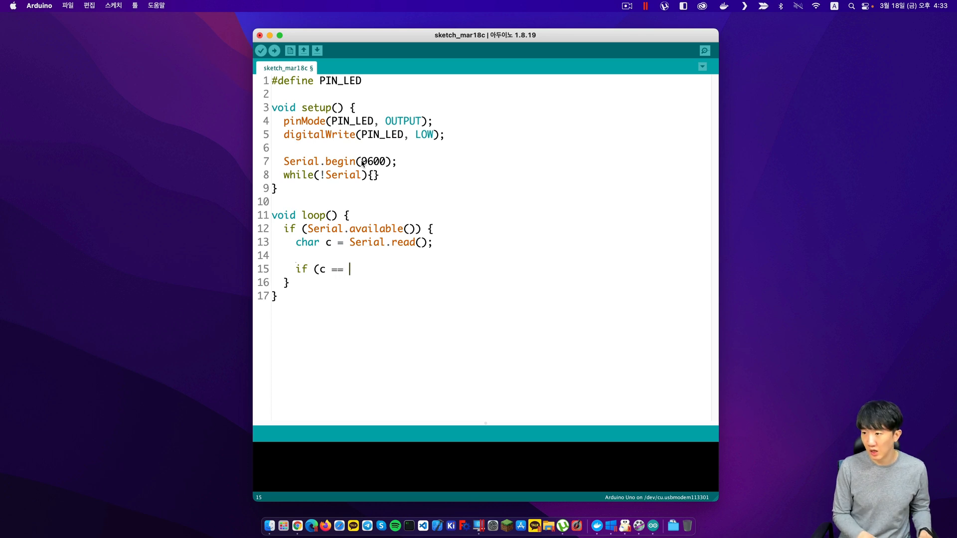
pyautogui.write("'a') {")
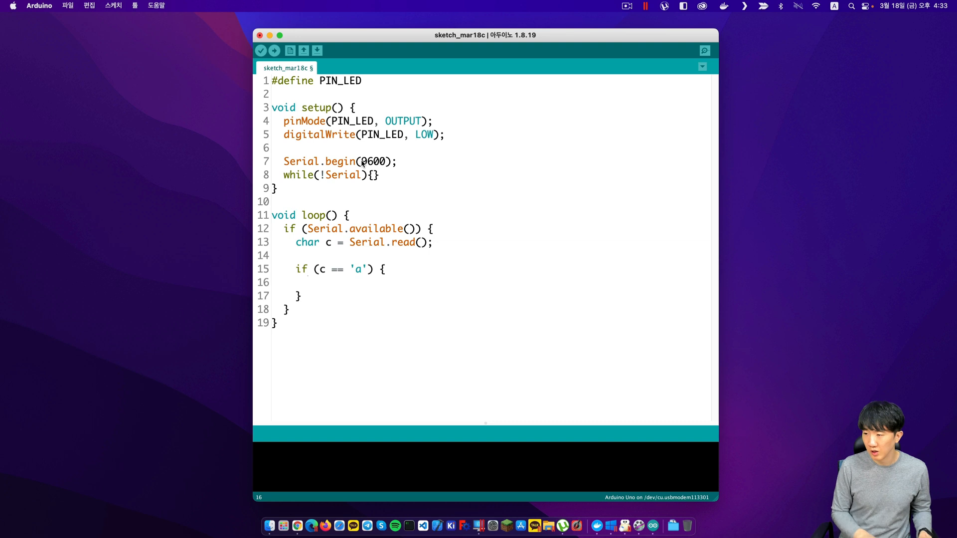
# Write PIN_LED HIGH inside the 'a' branch.
pyautogui.click(306, 282)
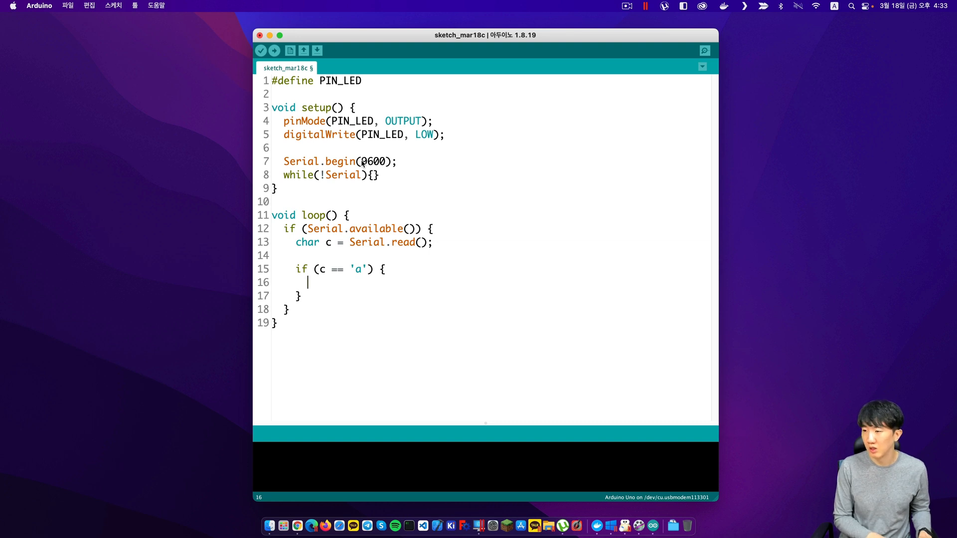
pyautogui.write('digitalWrite(')
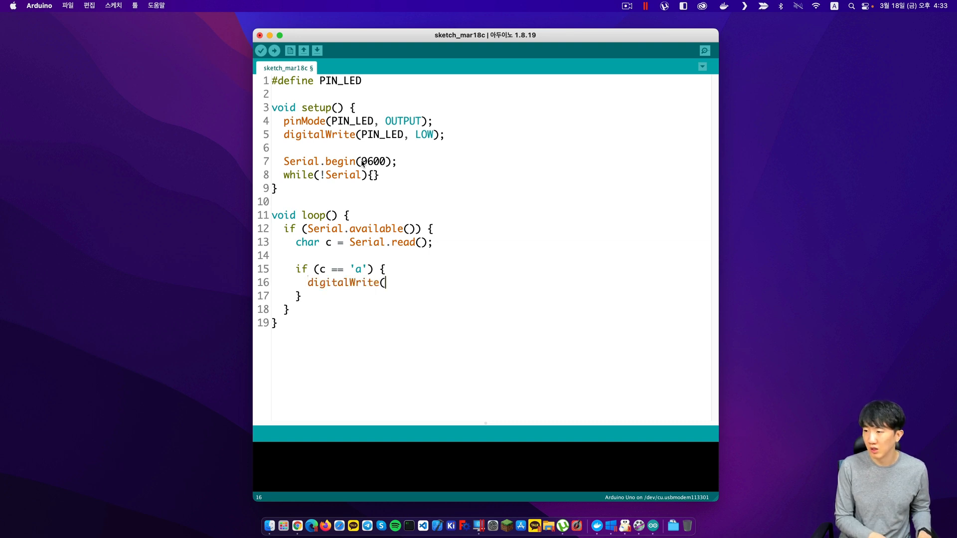
pyautogui.write("'")
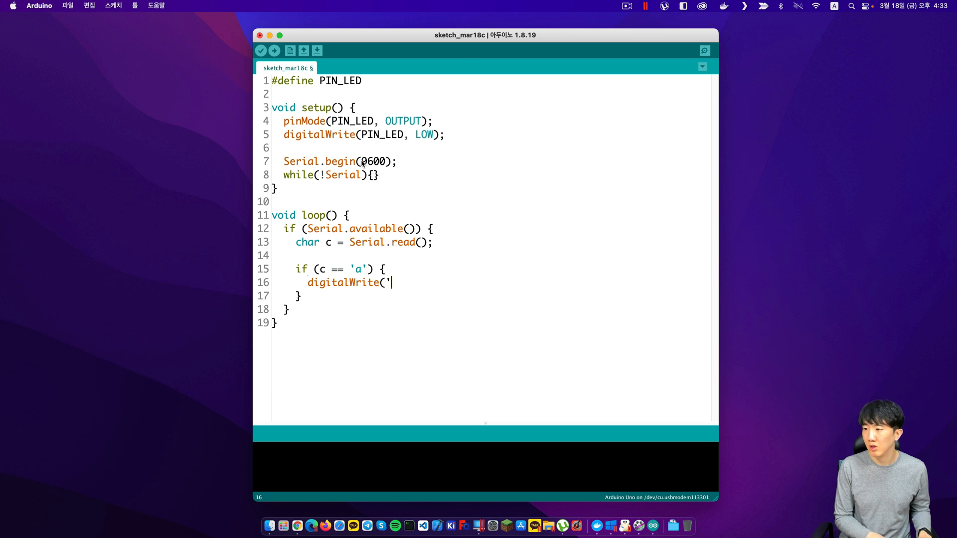
pyautogui.write('PIN_LED')
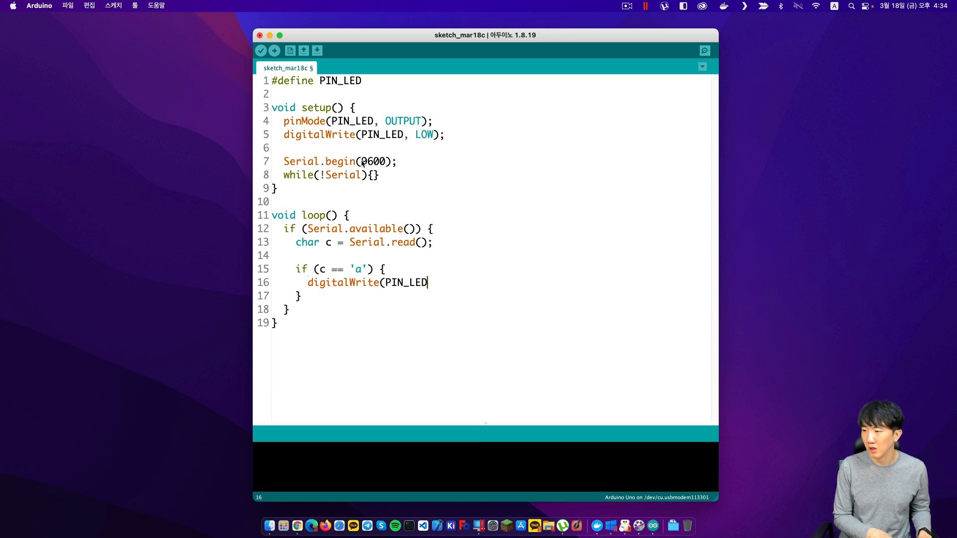
pyautogui.write('", "')
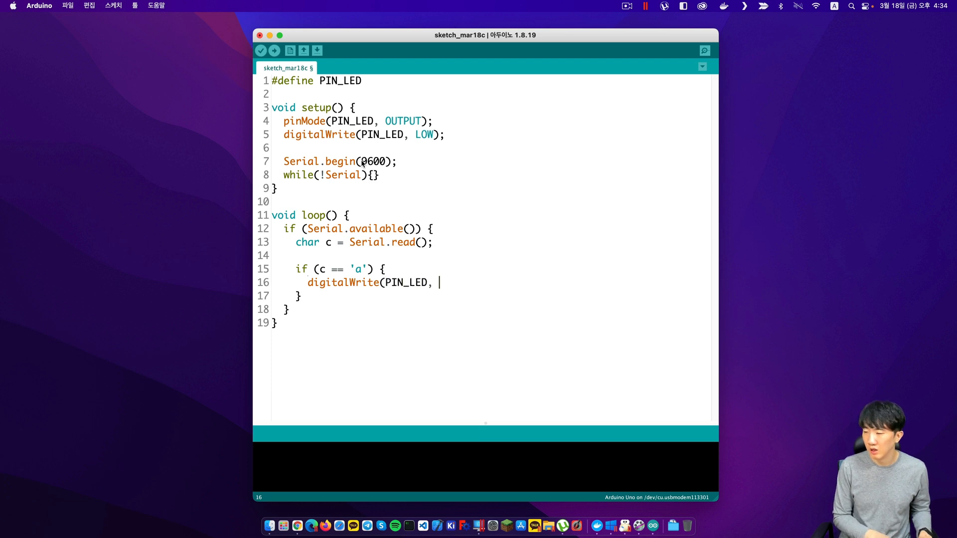
pyautogui.write('HIGH);')
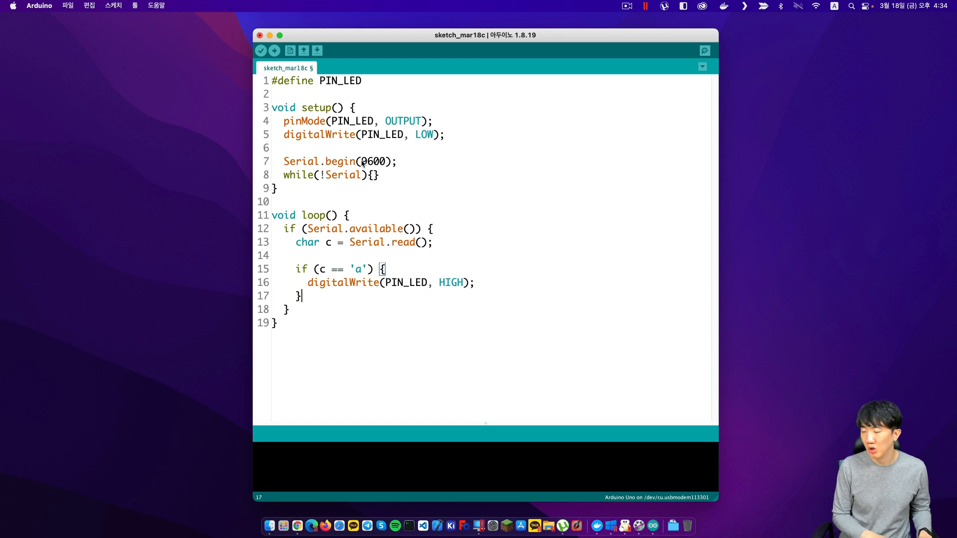
# Add an else if (c == 'b') branch writing PIN_LED LOW, then compile the sketch.
pyautogui.write('else if (c')
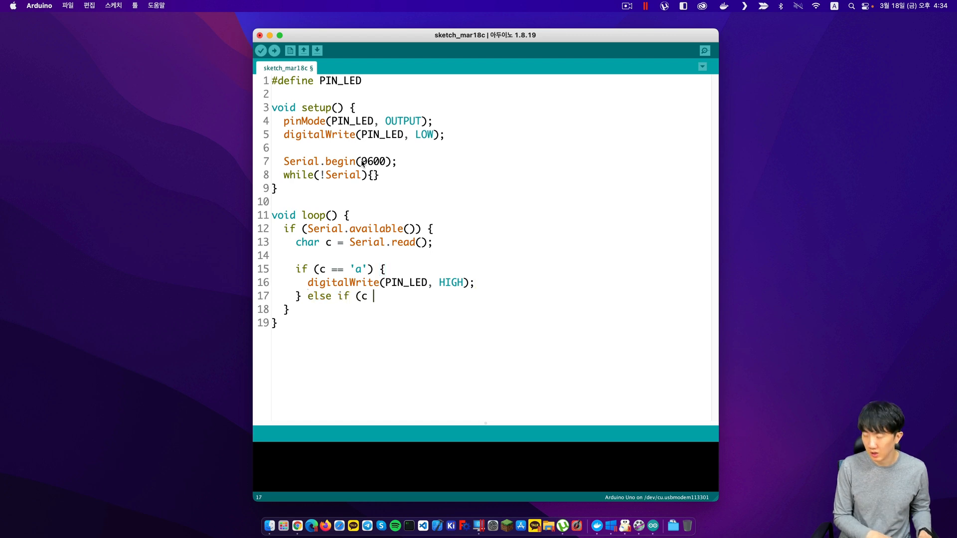
pyautogui.write("== 'b'")
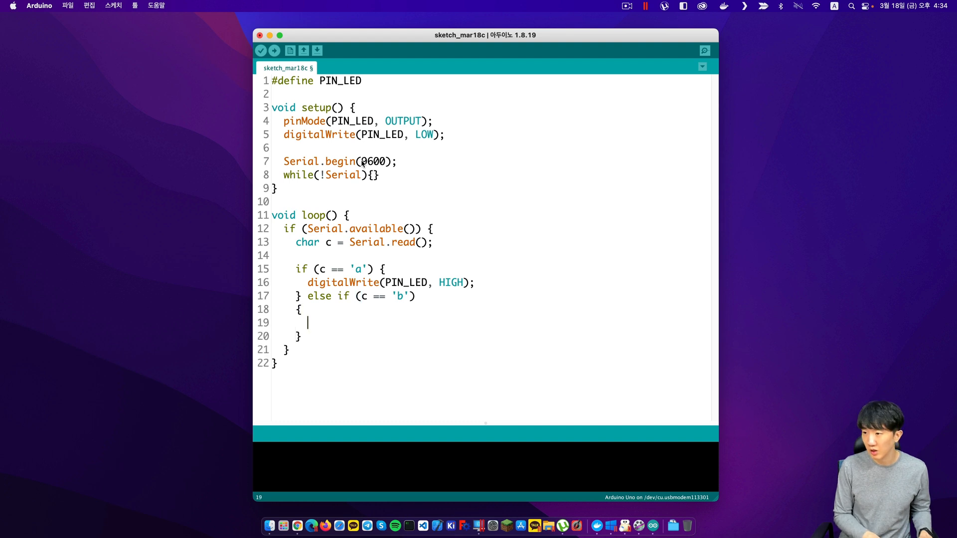
pyautogui.write('digital')
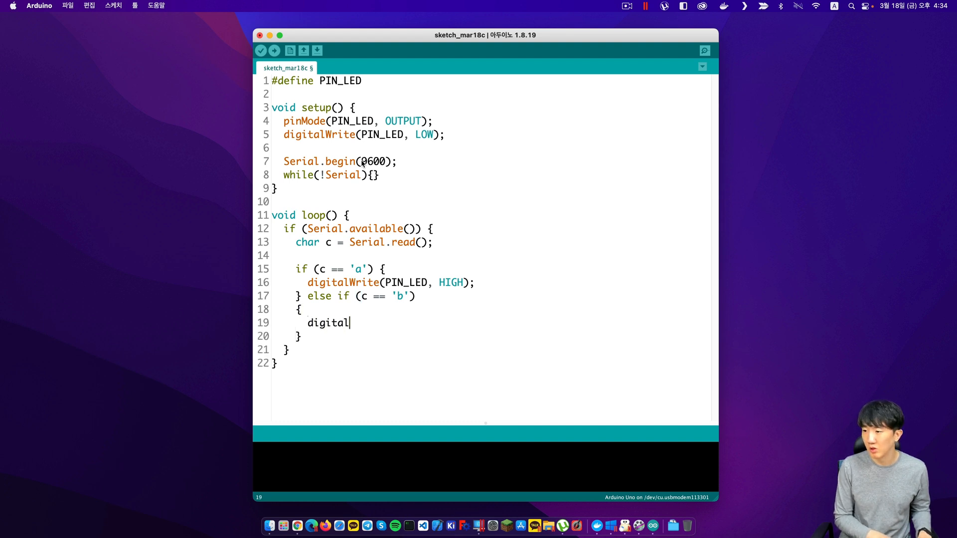
pyautogui.write('Write(PIN_L')
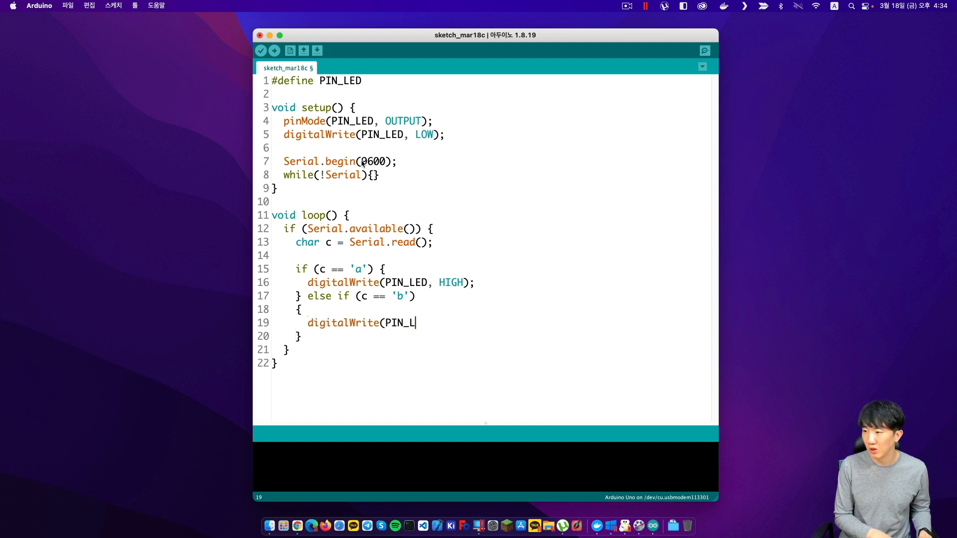
pyautogui.write('ED, LOW);')
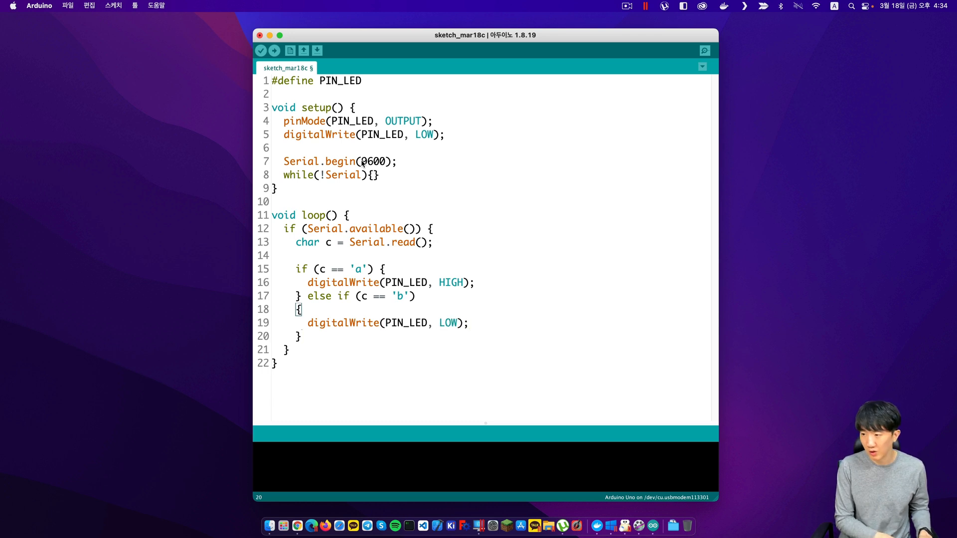
pyautogui.click(261, 50)
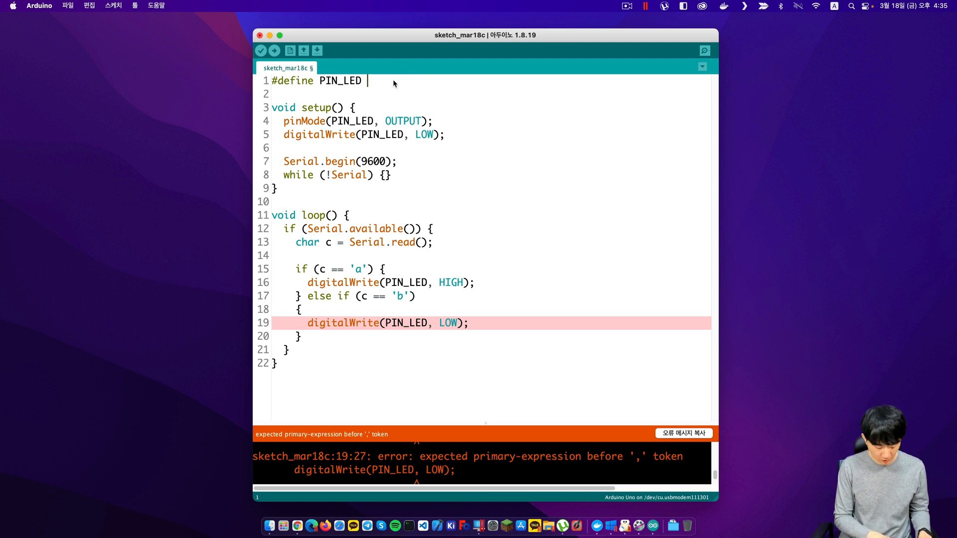
# Set #define PIN_LED to 13, save, and upload to the Arduino Uno.
pyautogui.write('13')
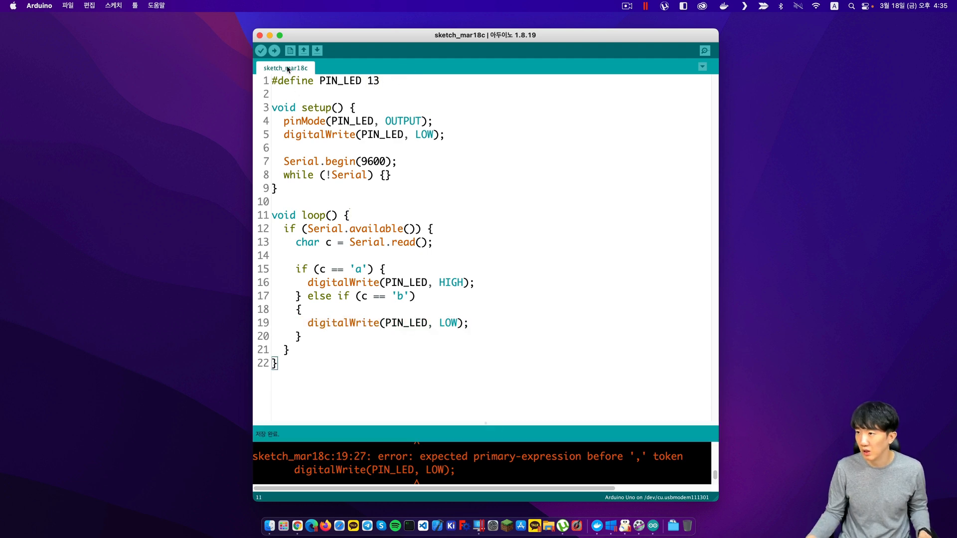
pyautogui.click(274, 51)
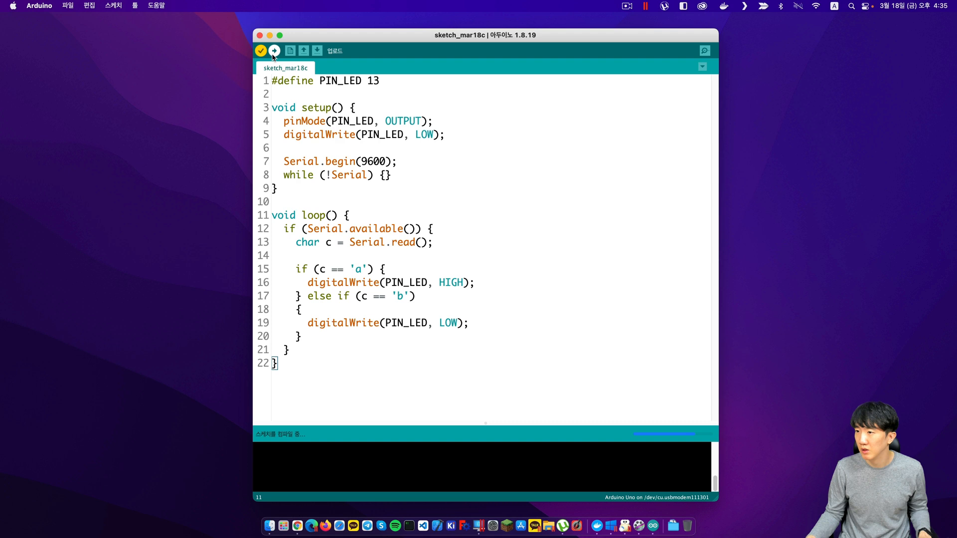
pyautogui.click(276, 51)
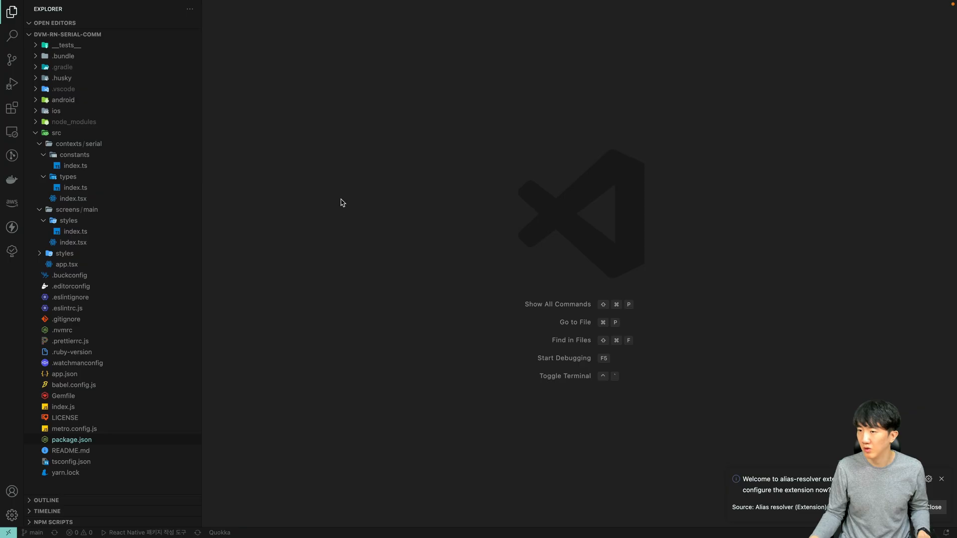
pyautogui.moveTo(379, 255)
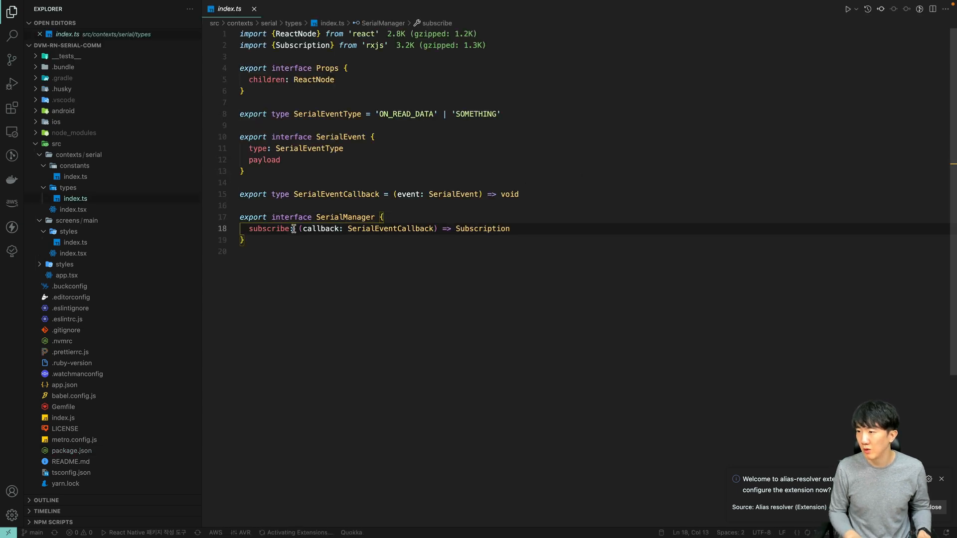
# Add 'write: (value: number[]) => void' below subscribe in SerialManager.
pyautogui.press('Enter')
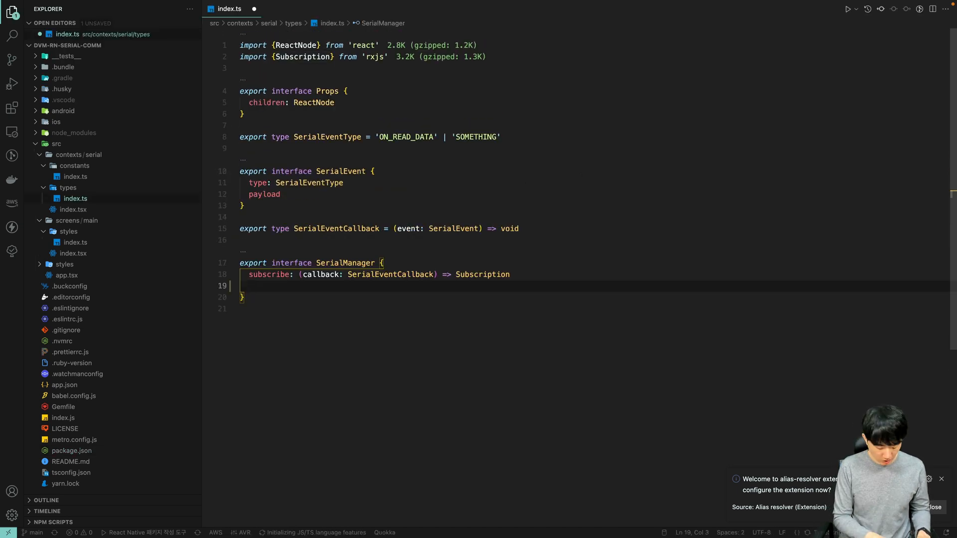
pyautogui.write('write')
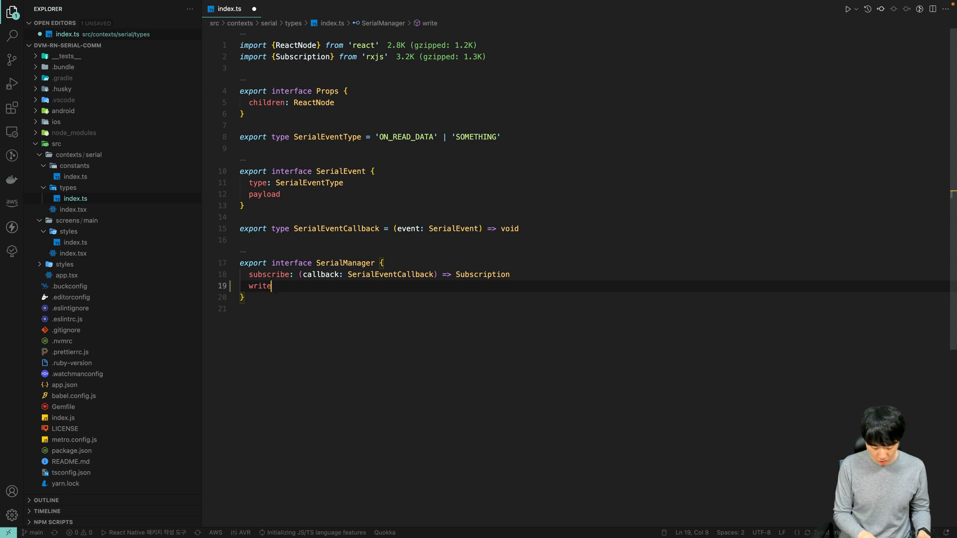
pyautogui.write(': (value: n')
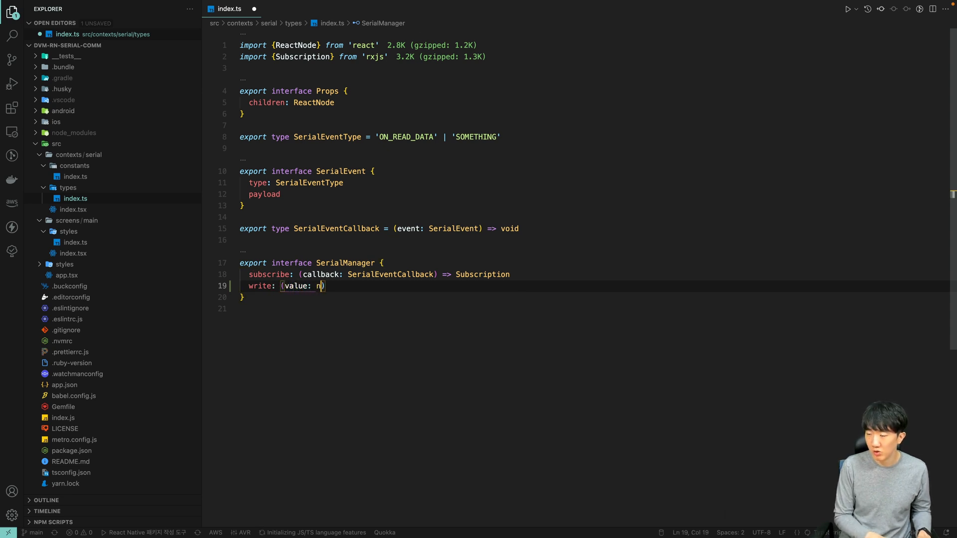
pyautogui.write('umber[]')
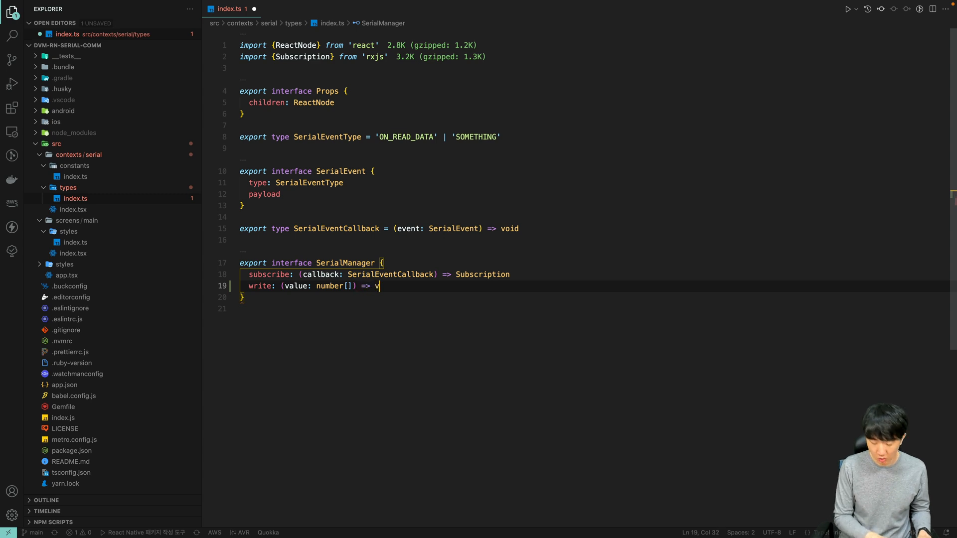
pyautogui.write('oid')
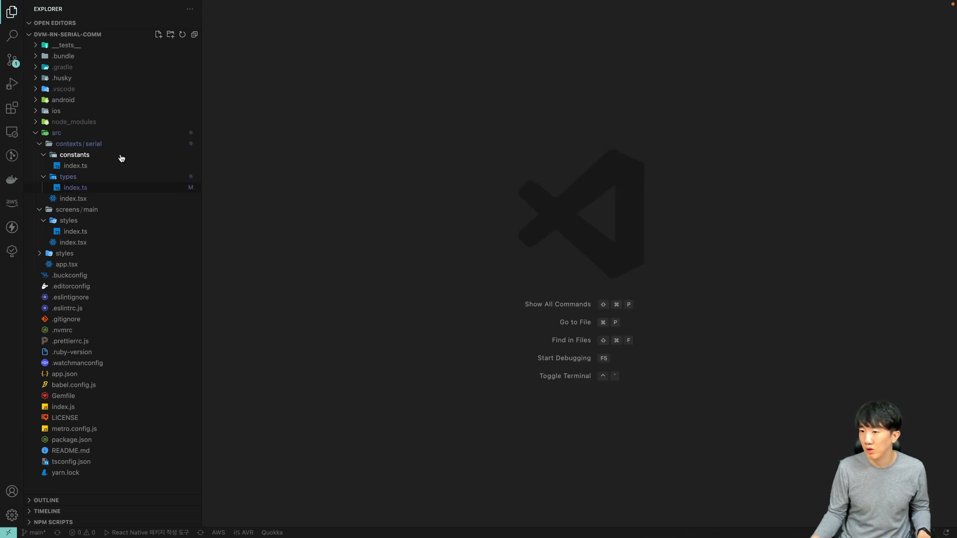
# Open the serial context file and add a no-op default write: () => {}.
pyautogui.doubleClick(73, 199)
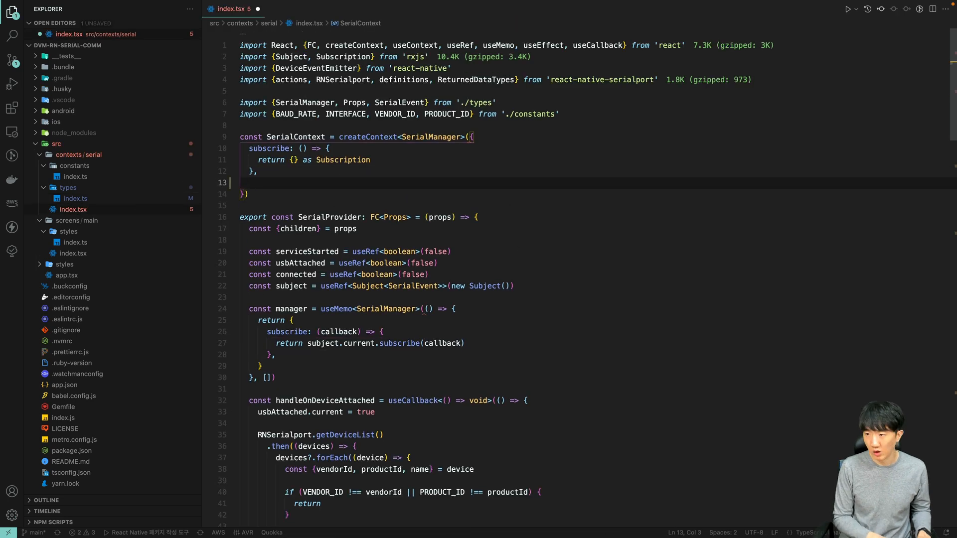
pyautogui.write('write: ()')
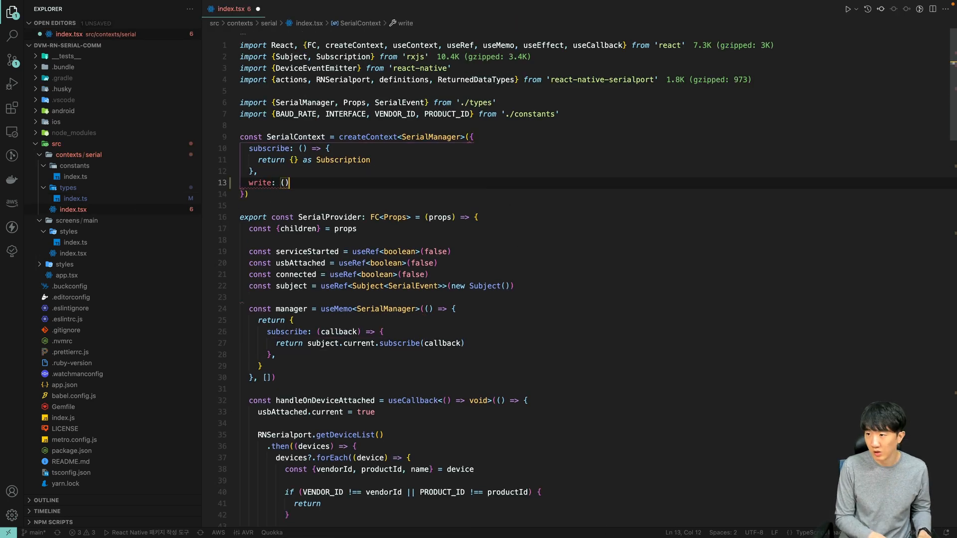
pyautogui.write('=> {},')
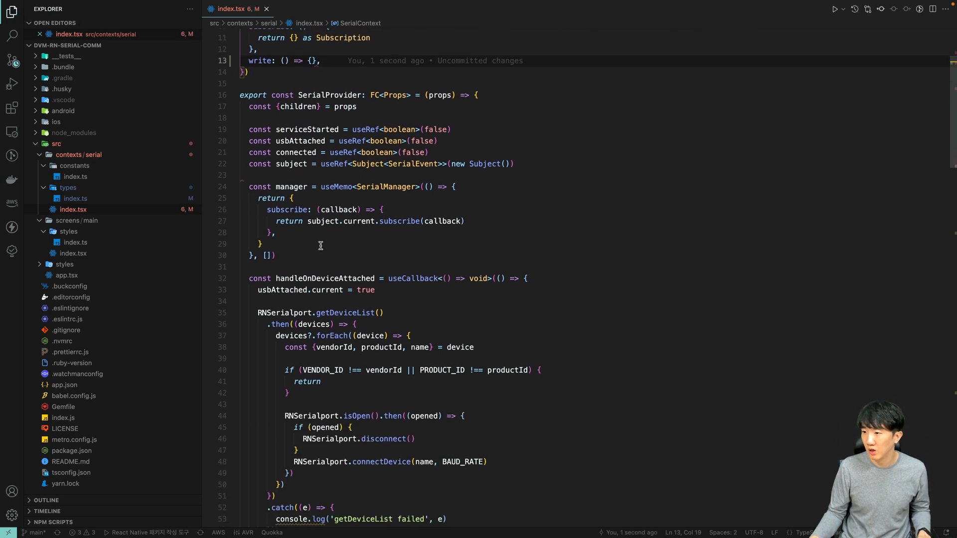
# Add an empty write: (value) => {} handler to the provider's manager object.
pyautogui.write('write: (')
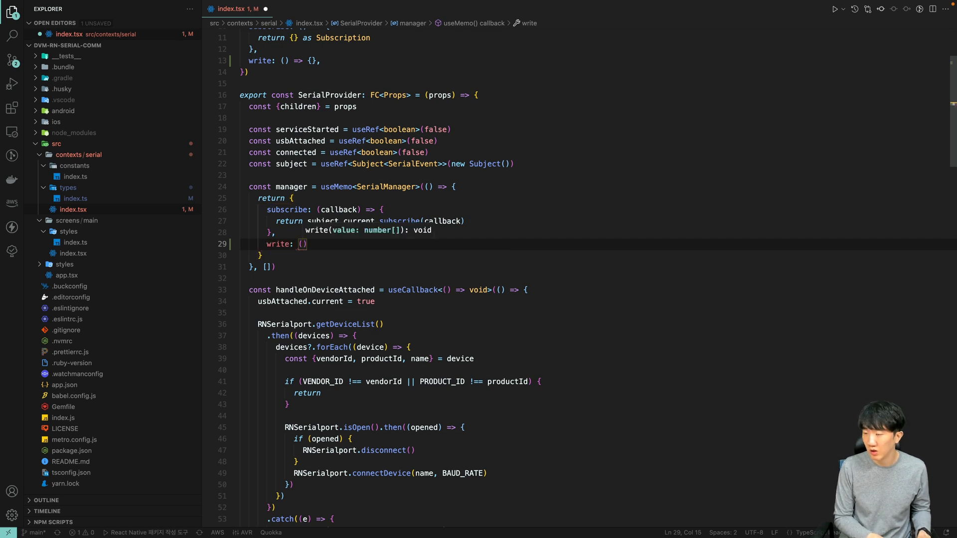
pyautogui.write('value')
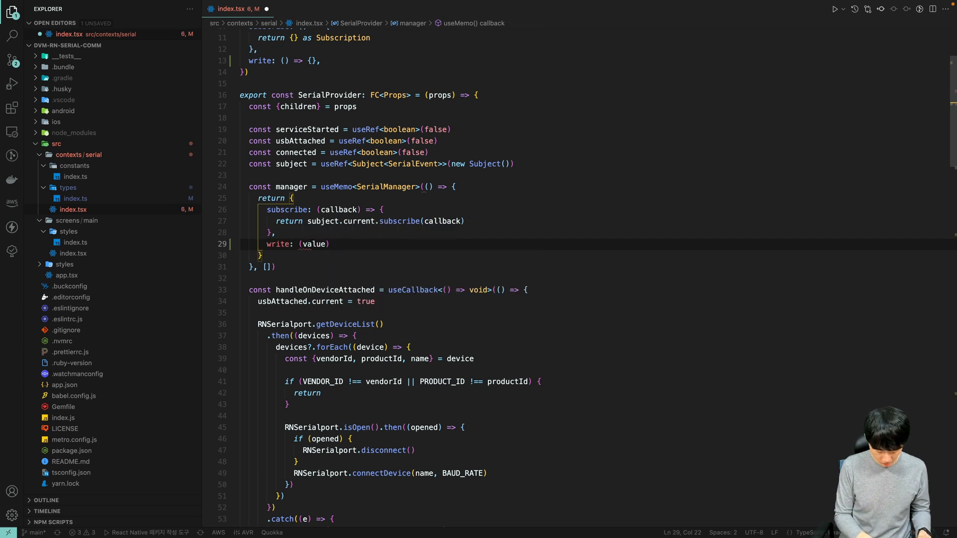
pyautogui.write('=> {')
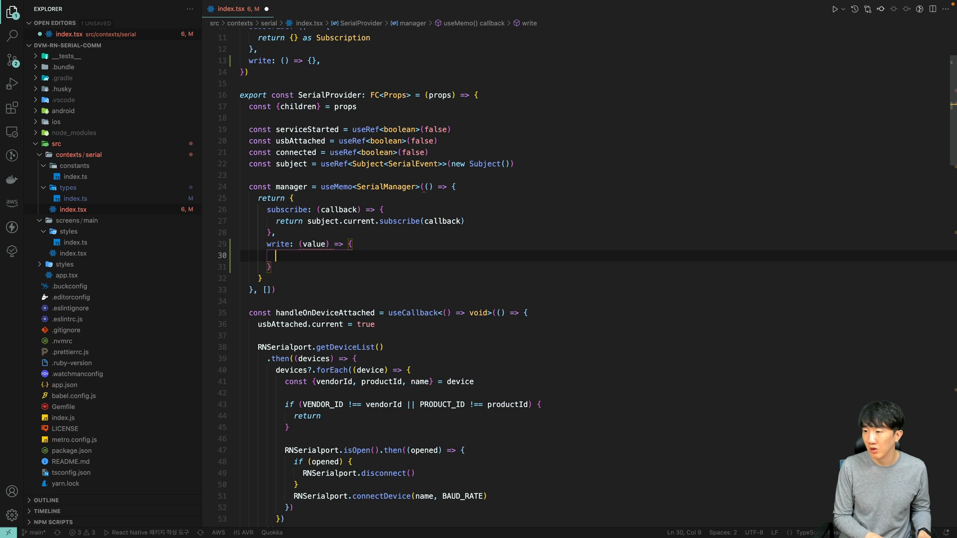
pyautogui.scroll(3)
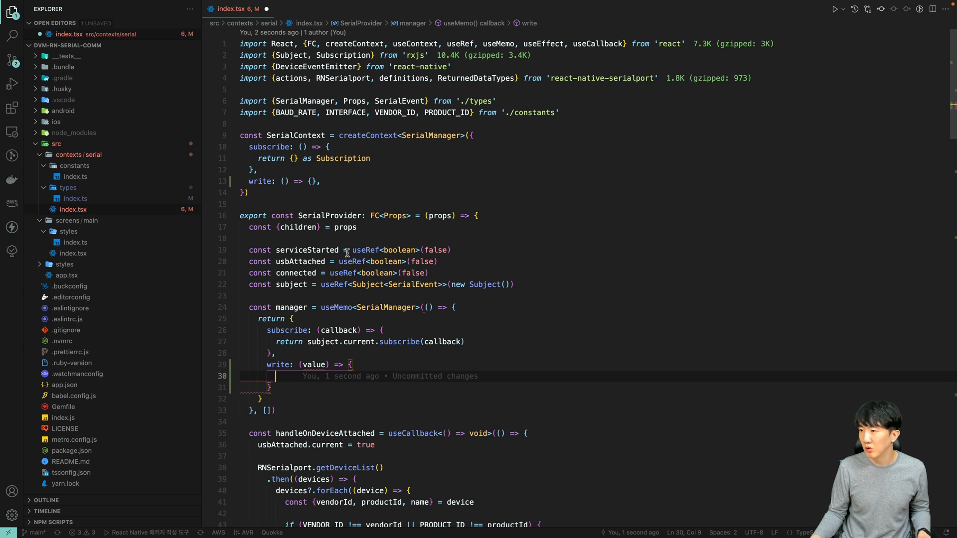
pyautogui.moveTo(336, 307)
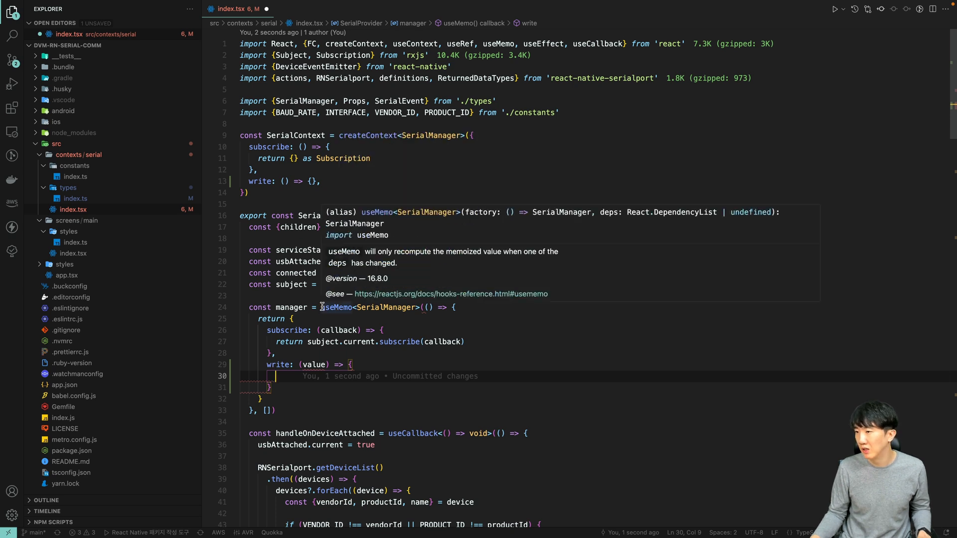
pyautogui.moveTo(637, 145)
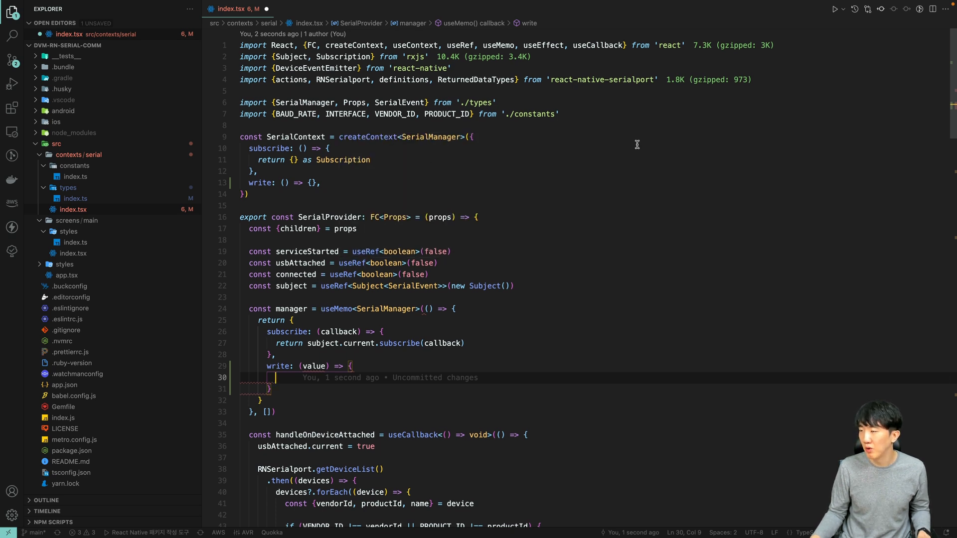
pyautogui.moveTo(480, 157)
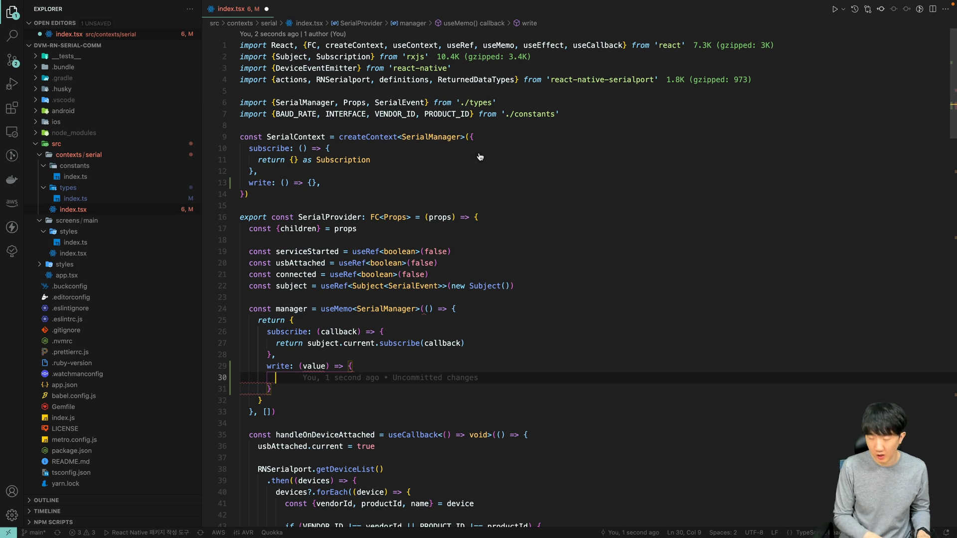
# Try the Yarn palette command, then run 'yarn add buffer' in the terminal.
pyautogui.write('>yarn')
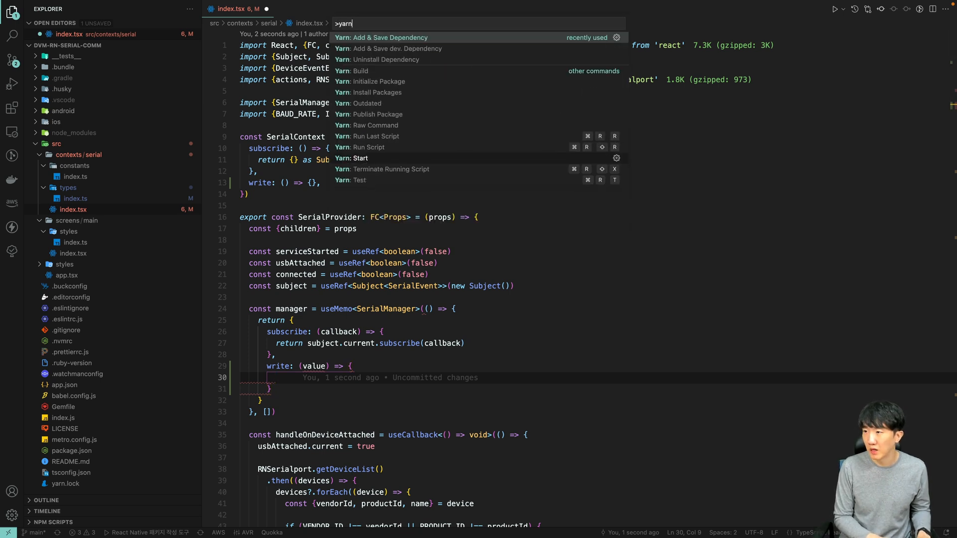
pyautogui.press('Escape')
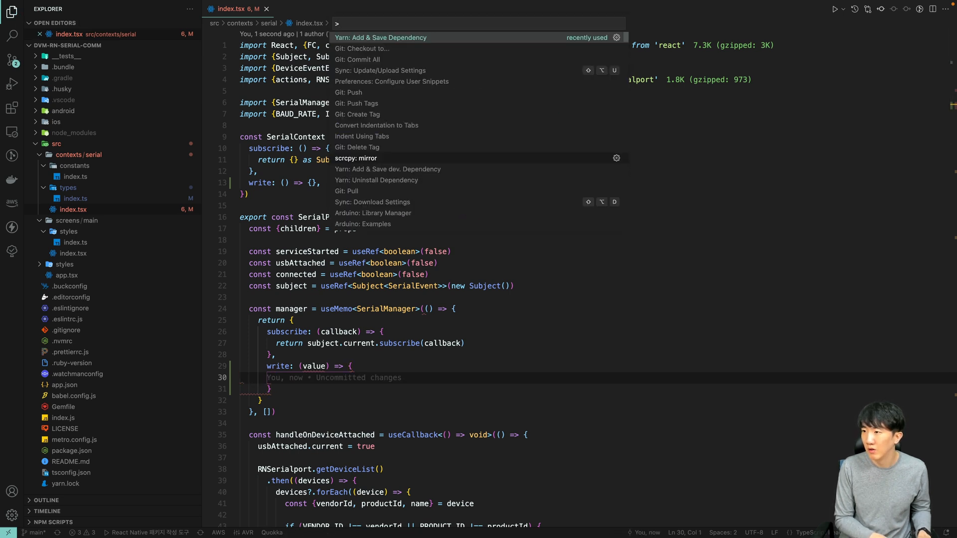
pyautogui.press('Escape')
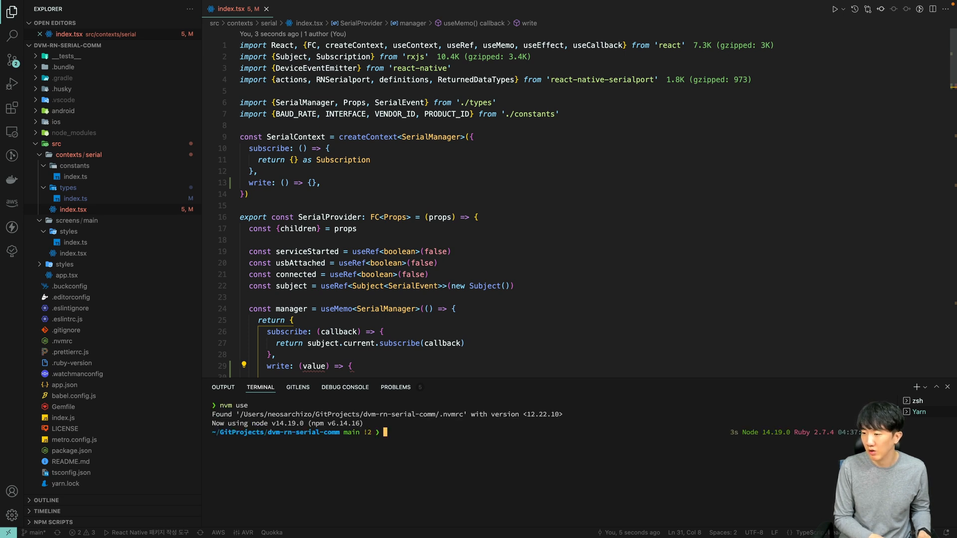
pyautogui.write('yarn add buffer')
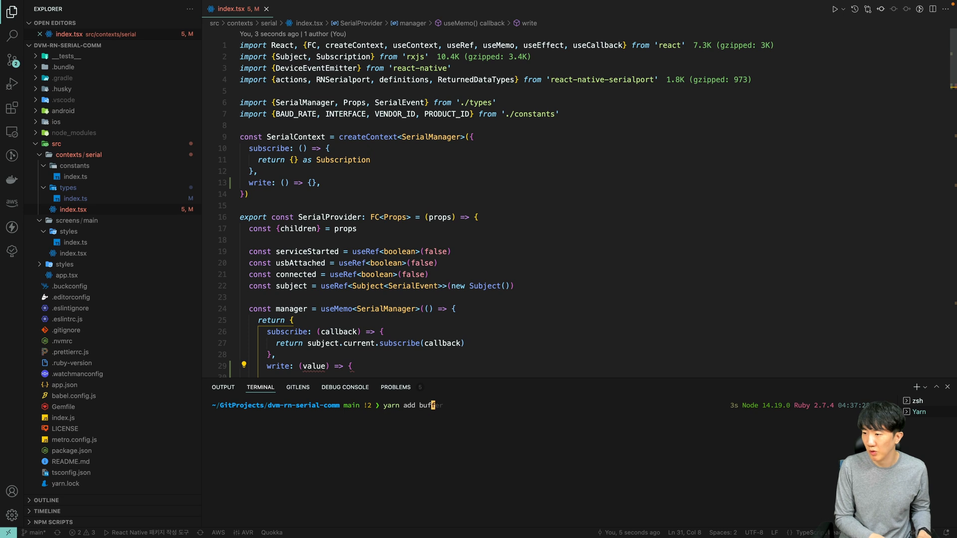
pyautogui.press('Enter')
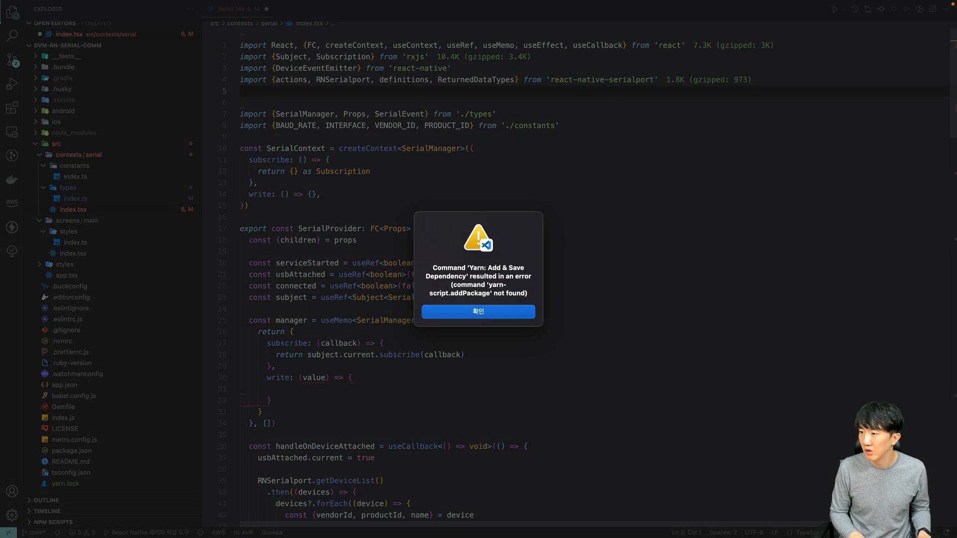
# Dismiss the yarn error and add import {Buffer} from 'buffer'.
pyautogui.click(478, 312)
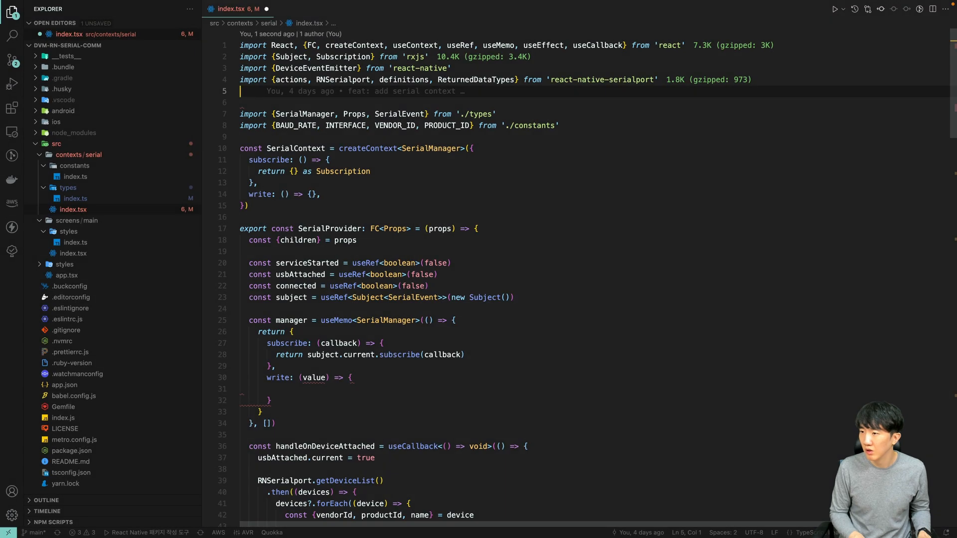
pyautogui.write("import {} from ''")
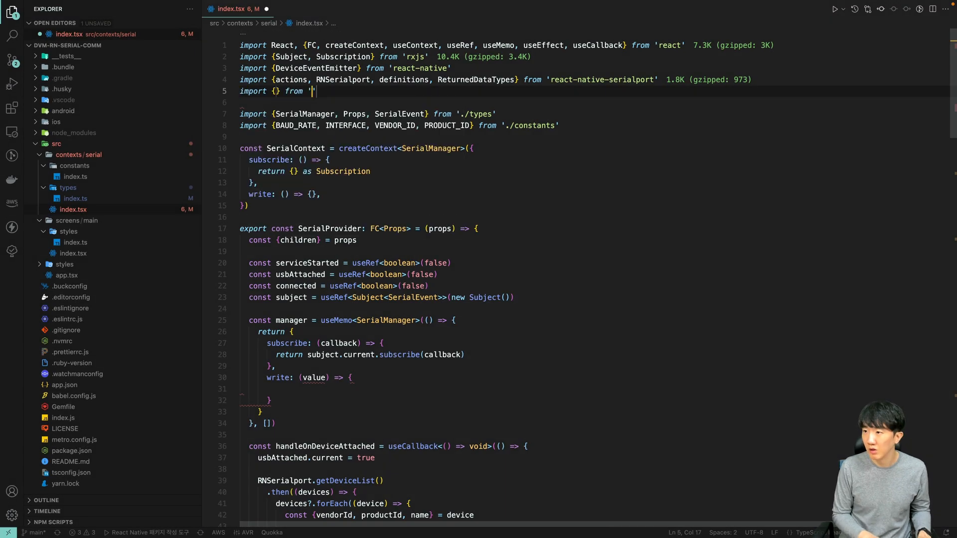
pyautogui.write('buffer')
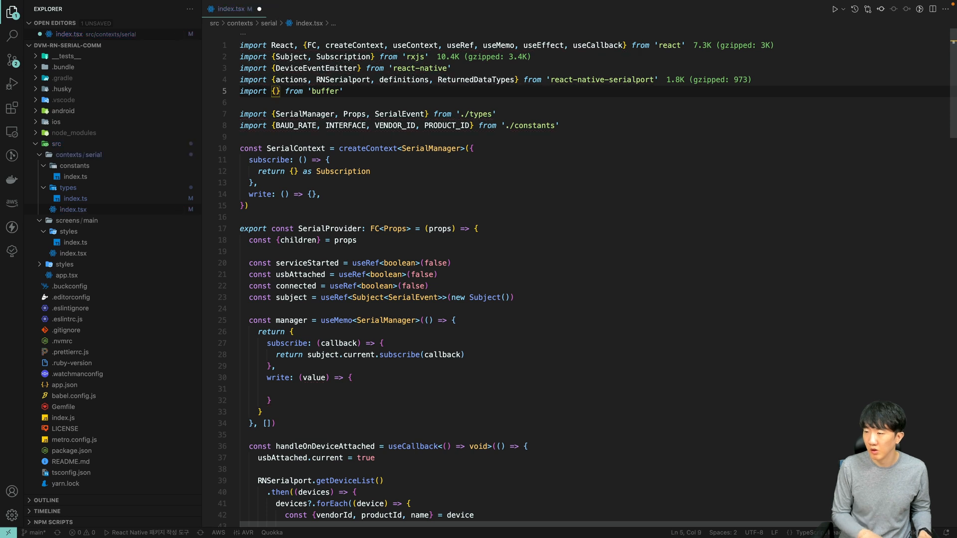
pyautogui.write('Buffer')
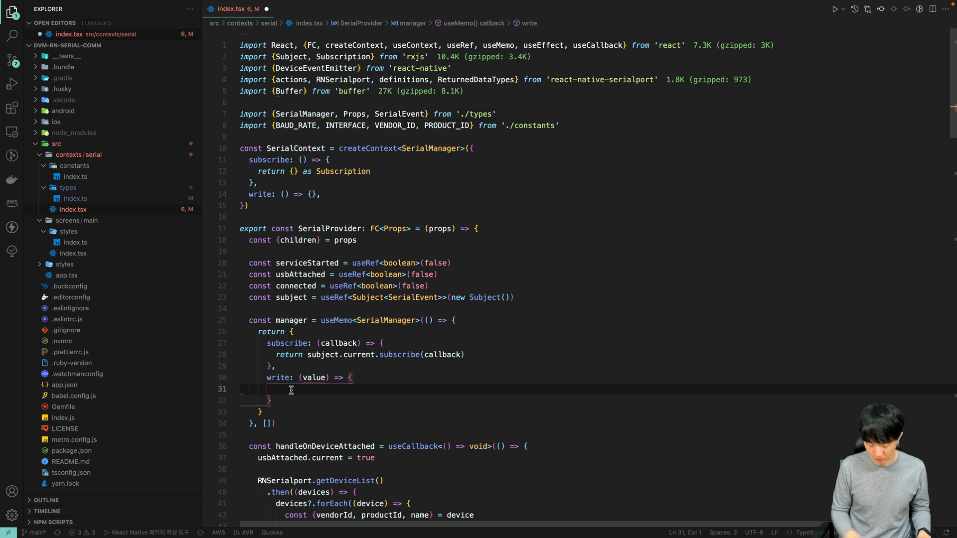
# In write, set buff = Buffer.from(value) and send it via RNSerialport.writeBase64 as base64.
pyautogui.write('const buff = Buffe')
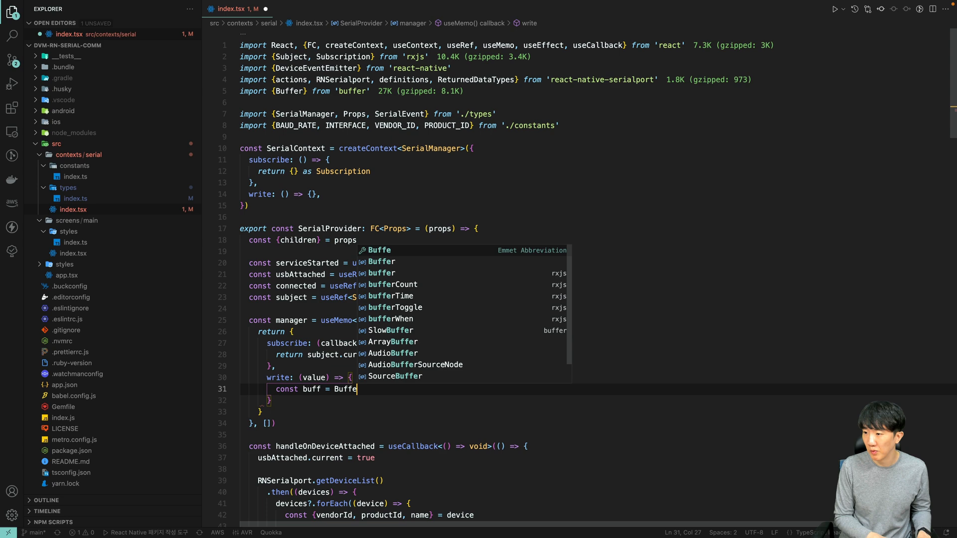
pyautogui.write('r.from(value)')
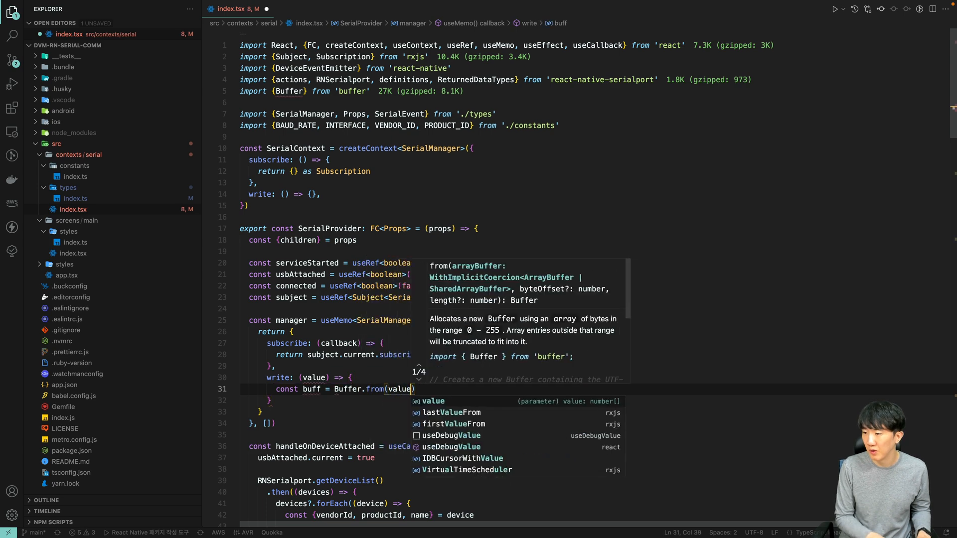
pyautogui.press('Enter')
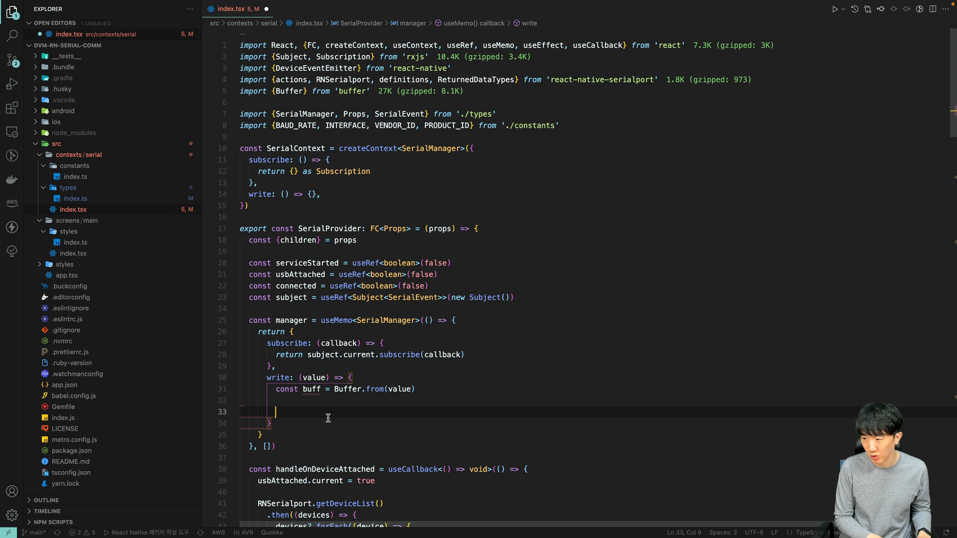
pyautogui.write('RN')
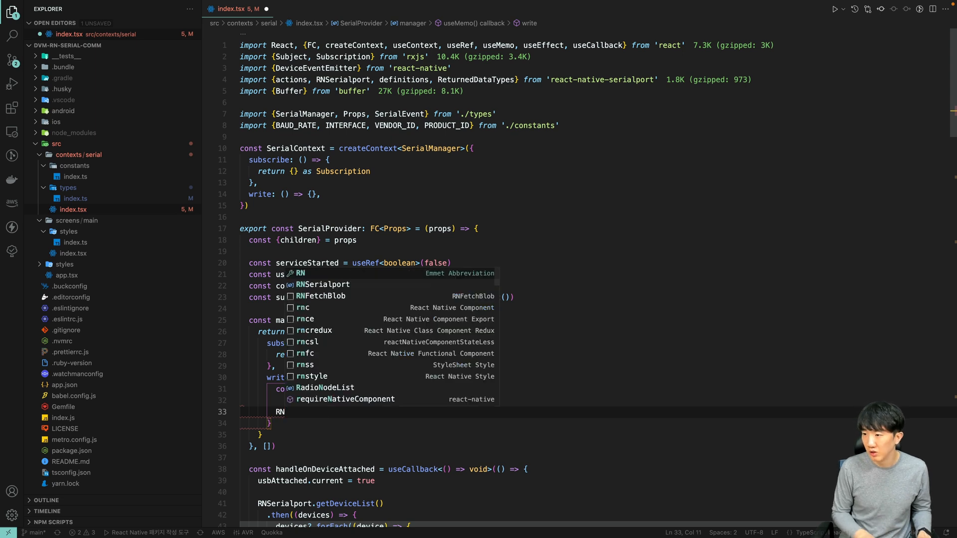
pyautogui.write('RNSerialport.')
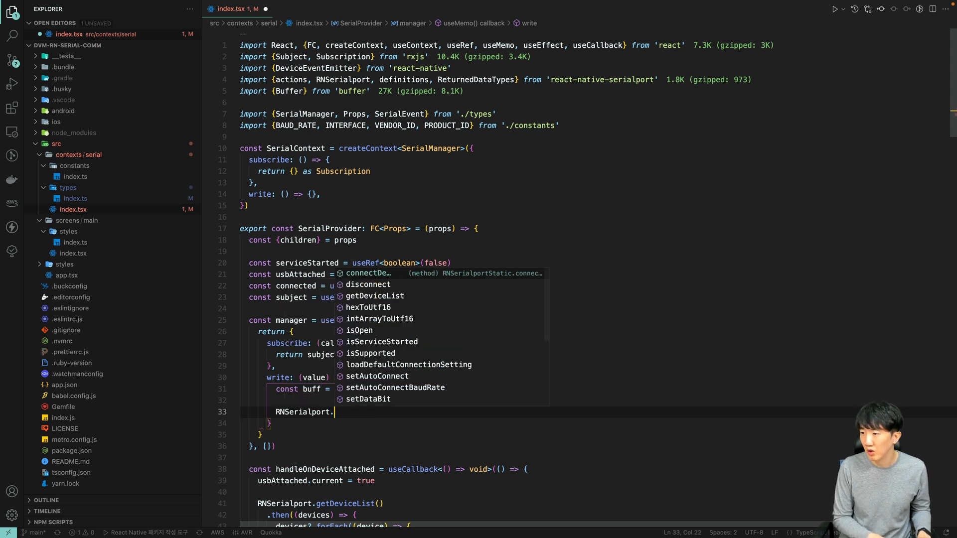
pyautogui.write('writeBase64')
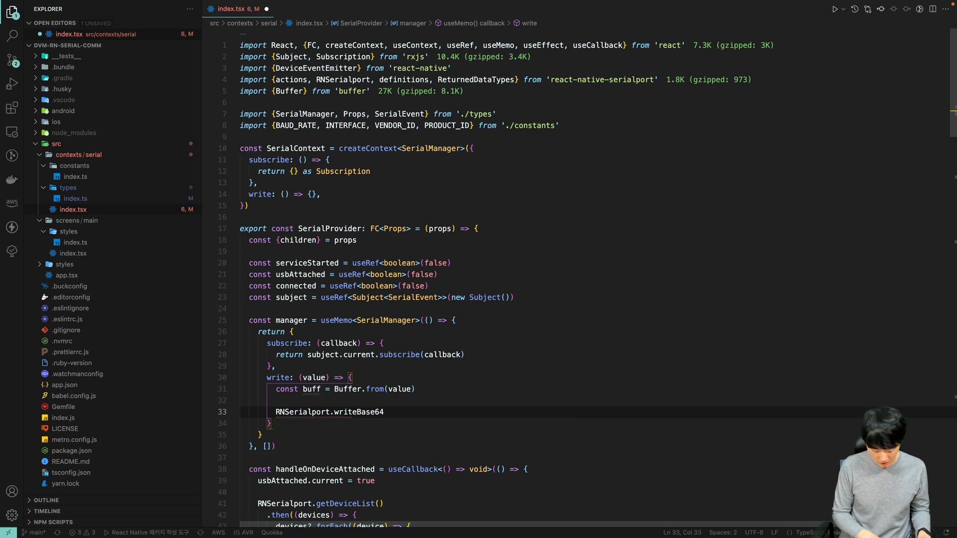
pyautogui.write("(buff.toString('base64")
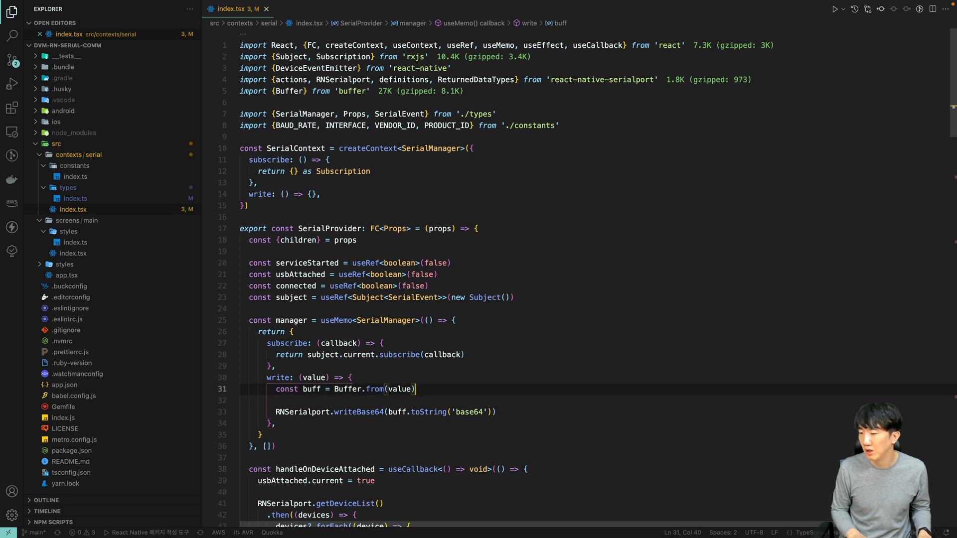
pyautogui.scroll(-3)
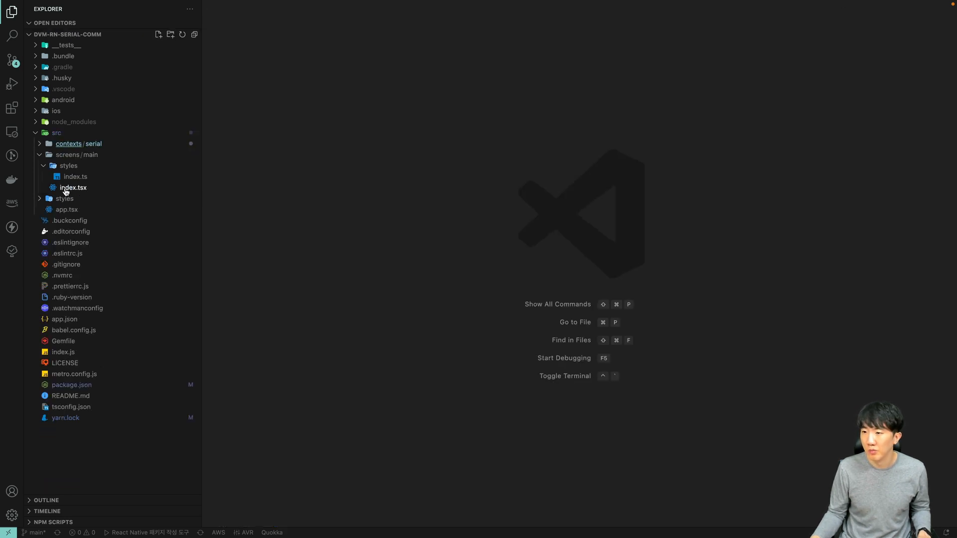
# In main/index.tsx, delete the isA state, handleOnSerialEvent and useEffect block.
pyautogui.doubleClick(74, 187)
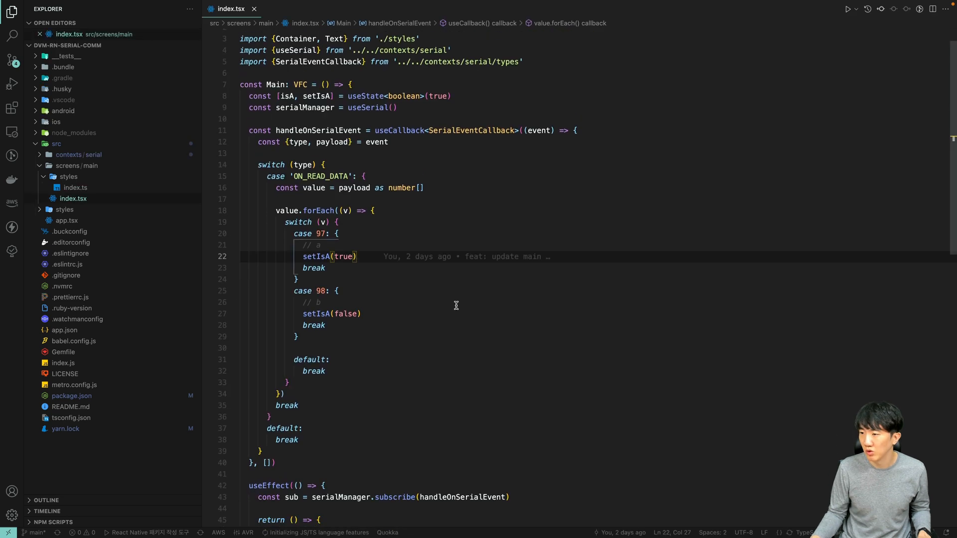
pyautogui.scroll(-3)
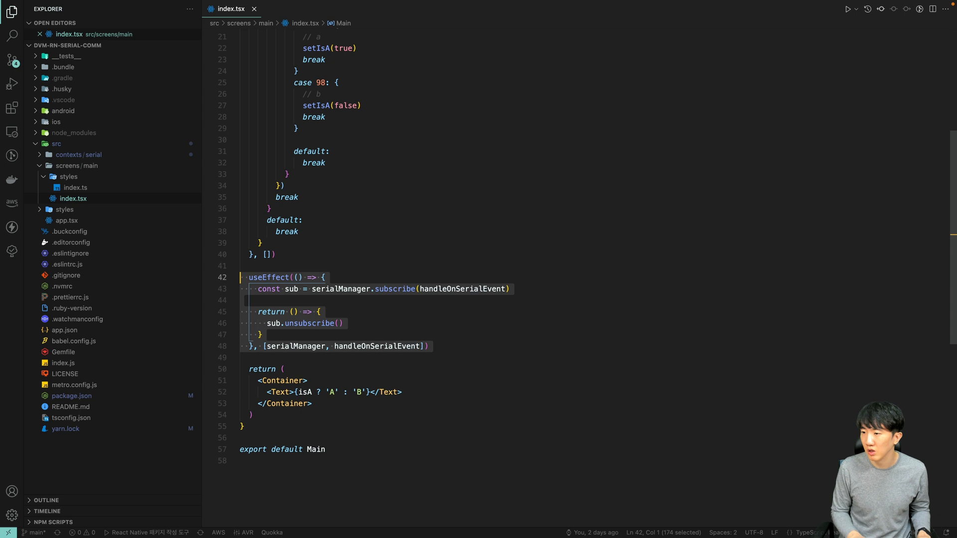
pyautogui.press('Delete')
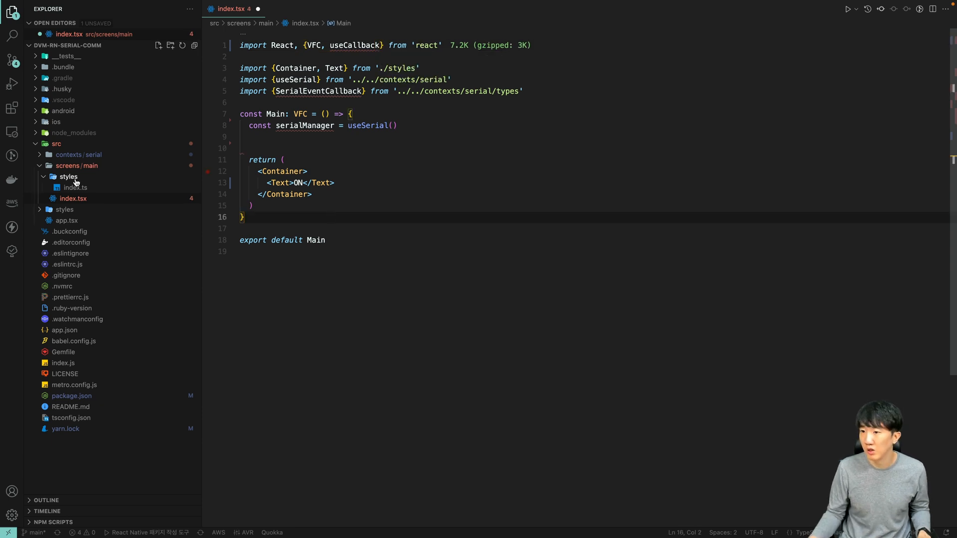
pyautogui.click(75, 187)
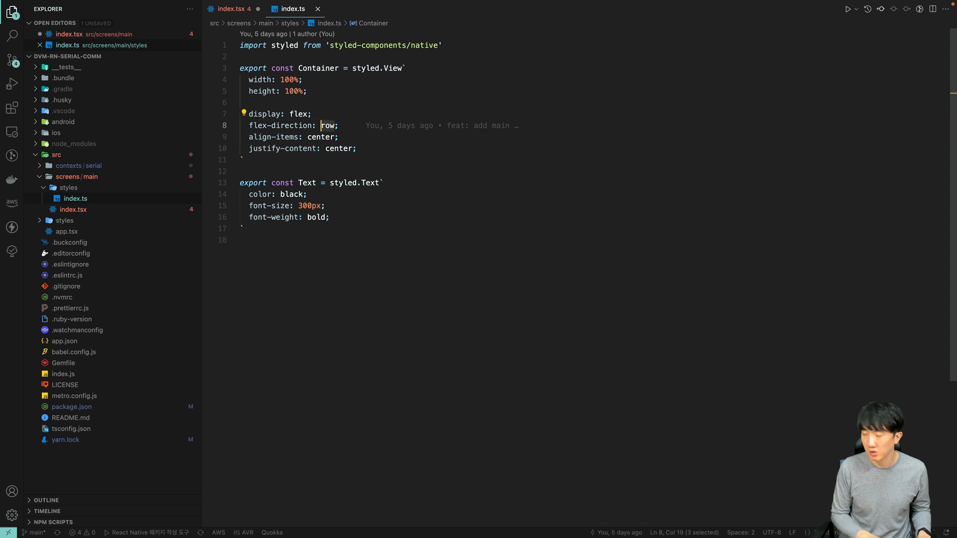
# Add a styled TouchableOpacity Button with flex, 90% width and a margin.
pyautogui.write('column')
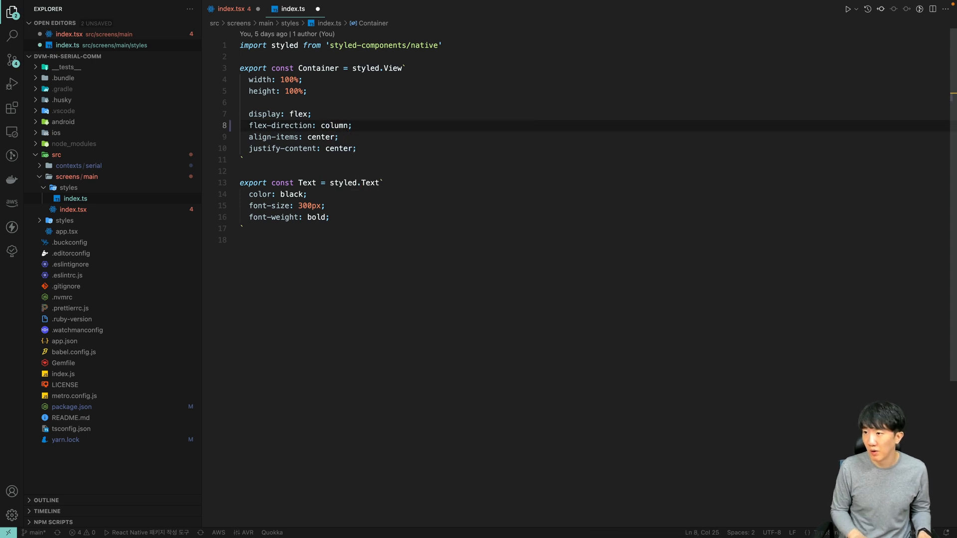
pyautogui.press('Enter')
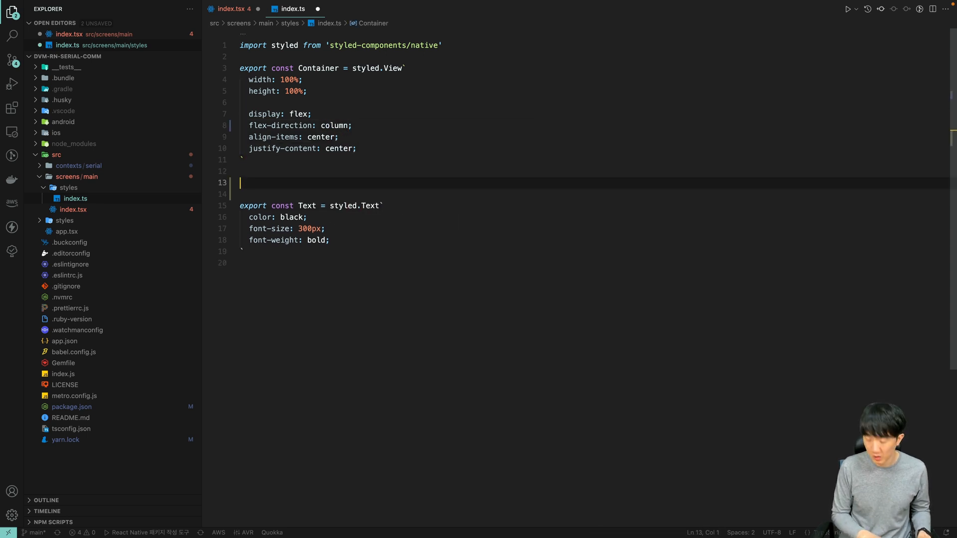
pyautogui.write('export const Bu = styled.TouchableOpacity``')
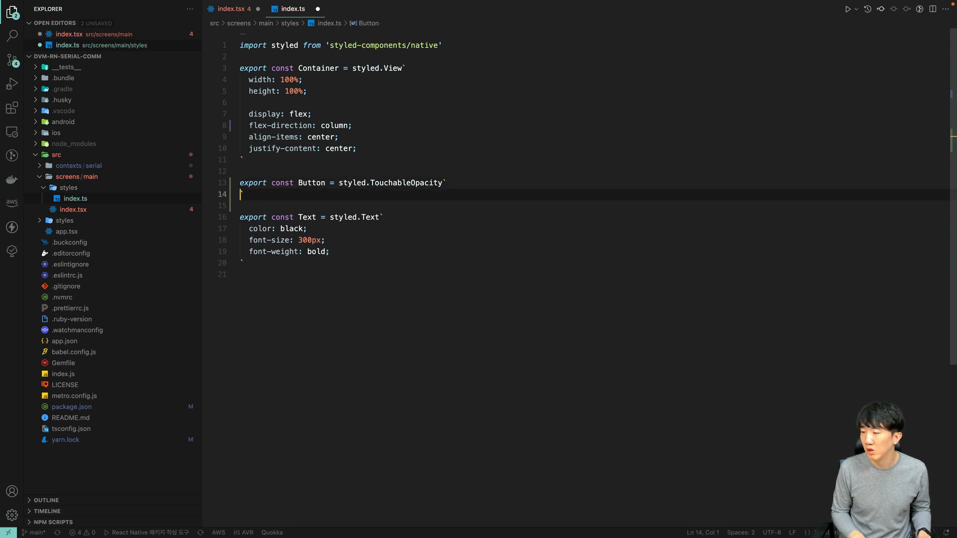
pyautogui.write('flex: 1;')
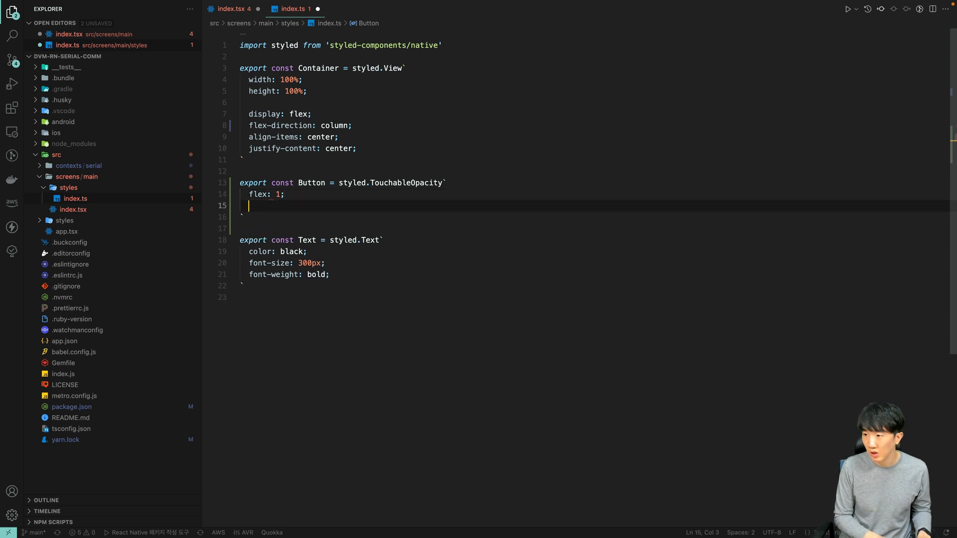
pyautogui.write('width:')
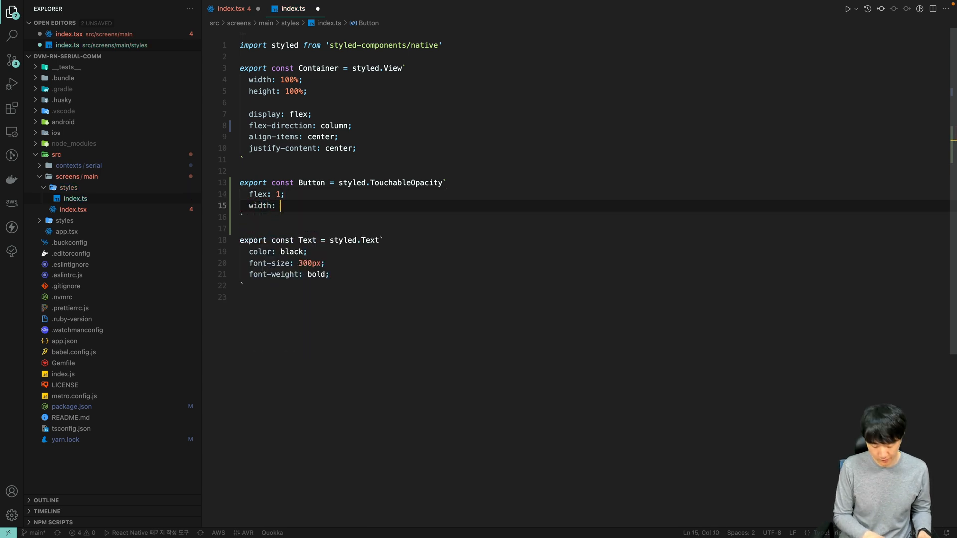
pyautogui.write('90%')
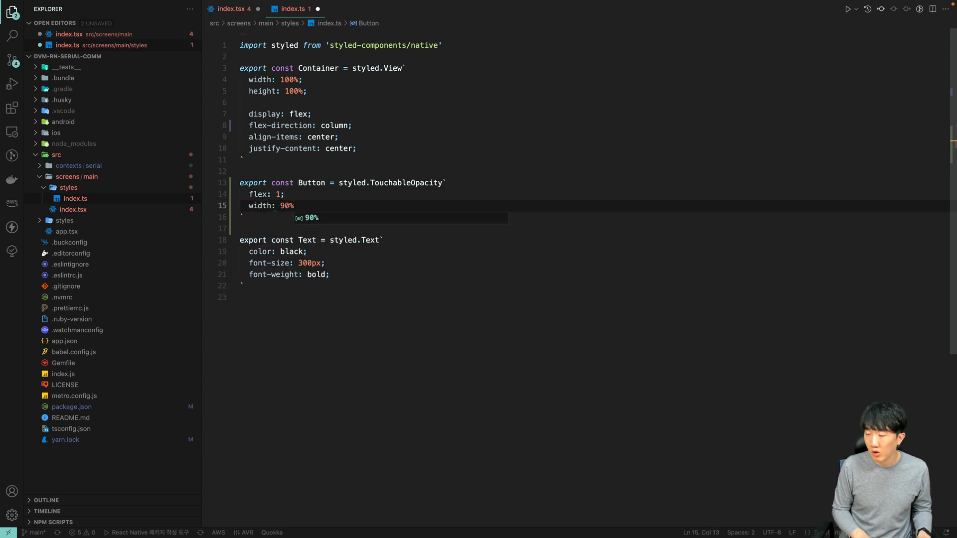
pyautogui.write('margin: 10px;;')
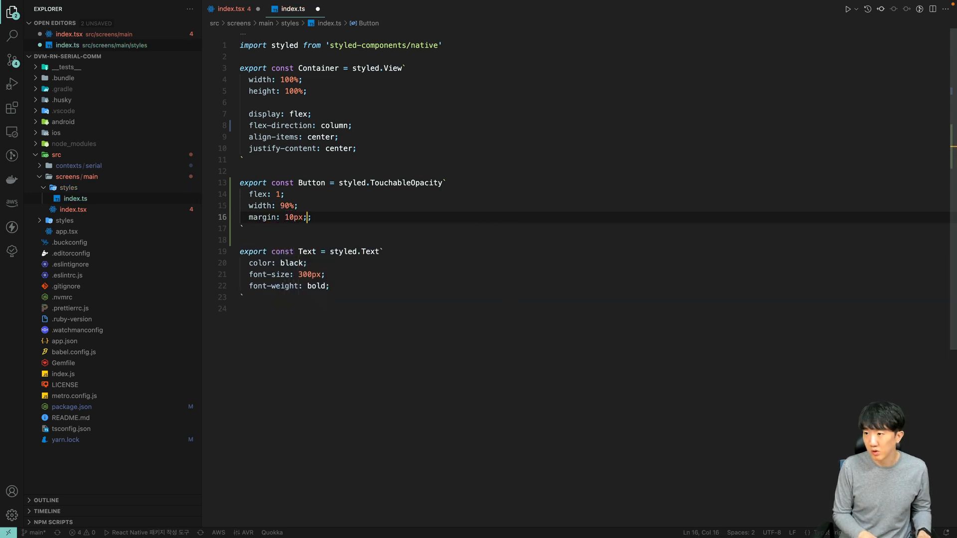
# Give Button a 1px black border, flex display and centered item alignment.
pyautogui.write('bor')
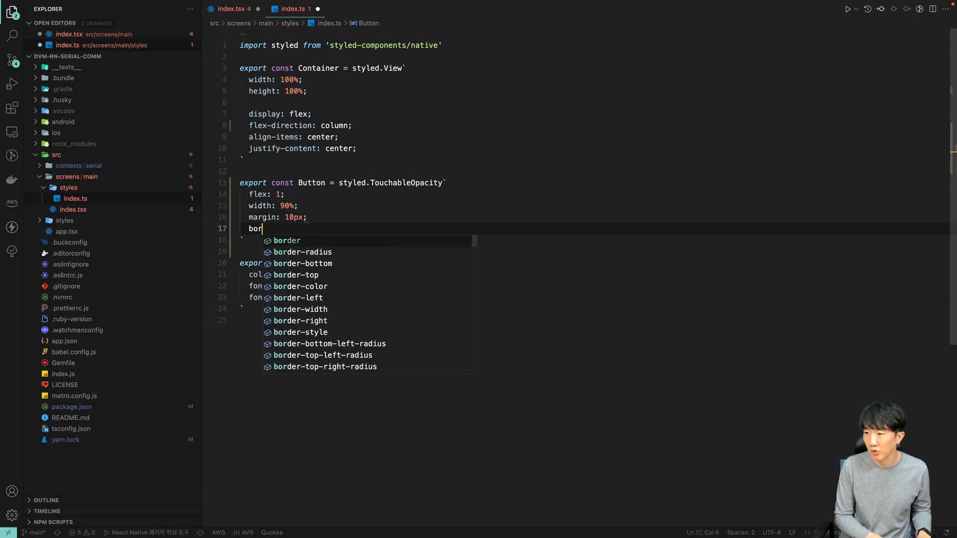
pyautogui.write('der-color: black;')
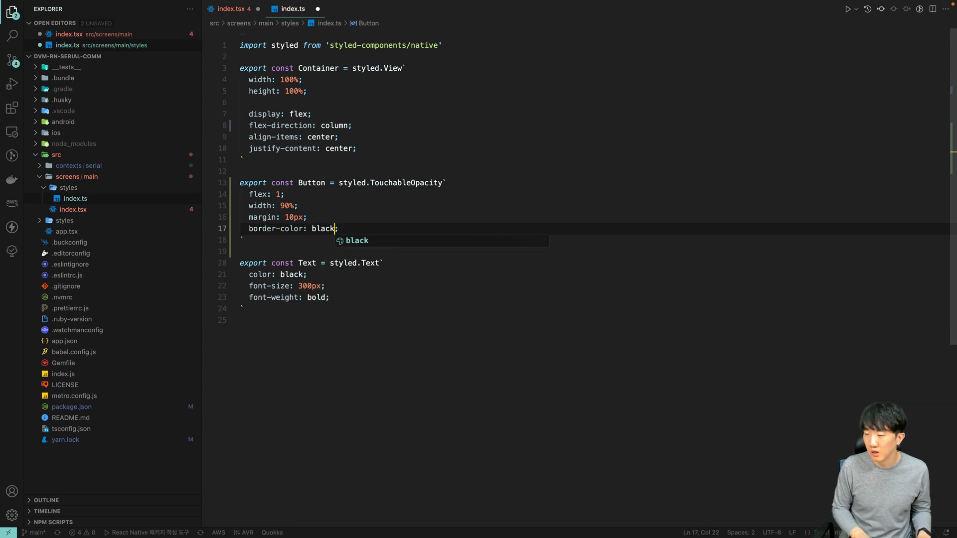
pyautogui.write('bowi')
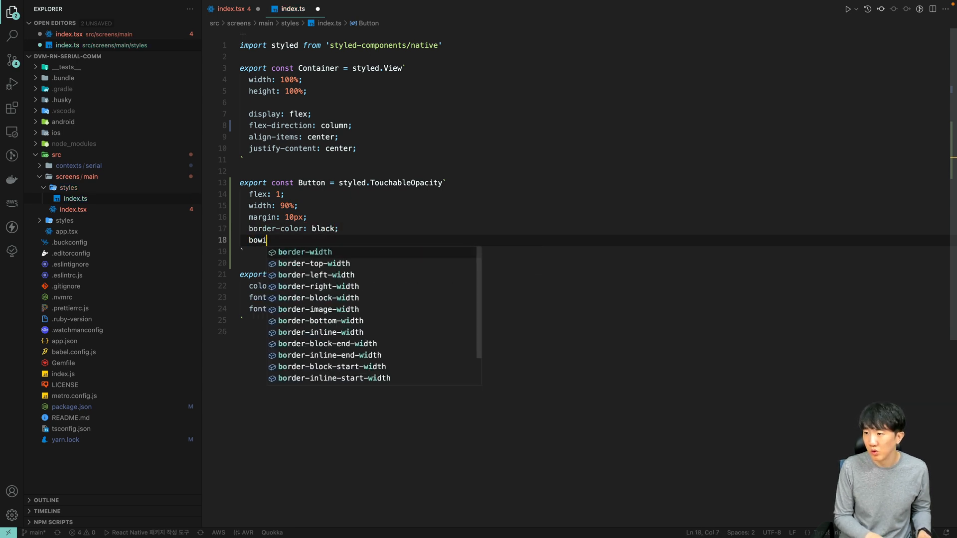
pyautogui.write('border-width: 1px;')
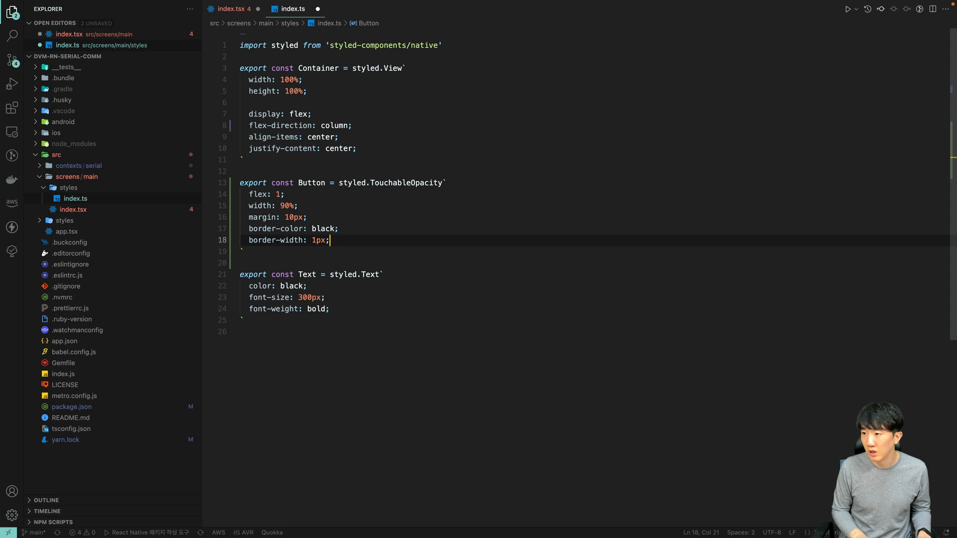
pyautogui.press('Enter')
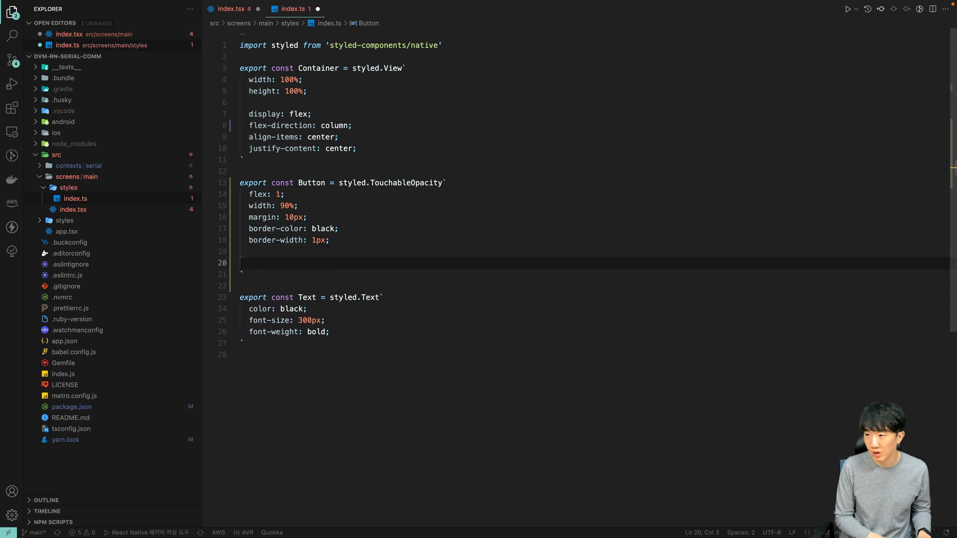
pyautogui.write('display: fle;')
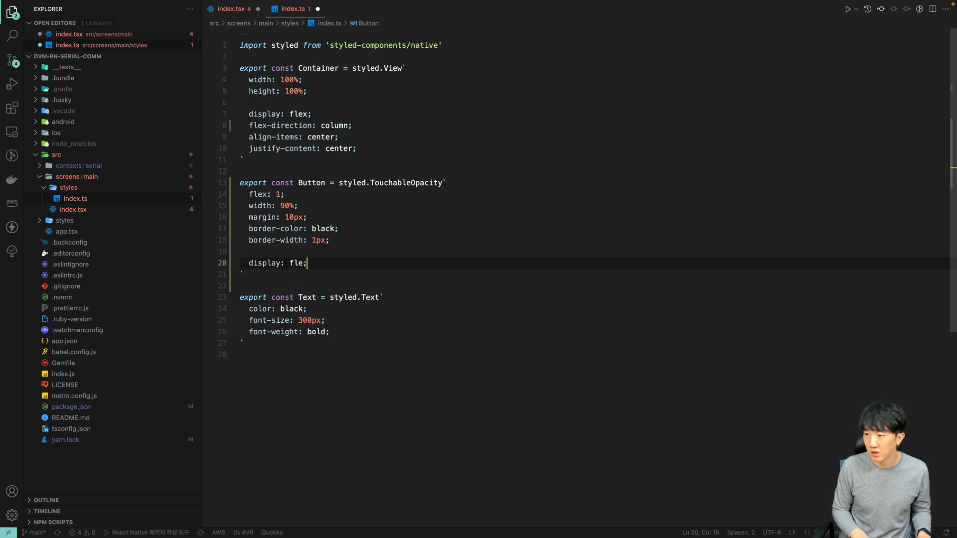
pyautogui.write('x')
pyautogui.write('flex-direction: row;')
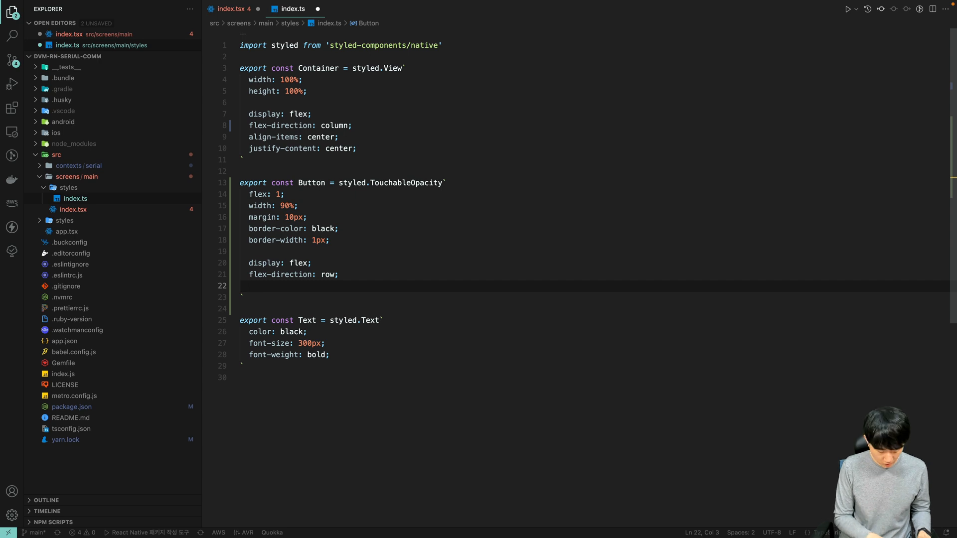
pyautogui.write('align-items: cen')
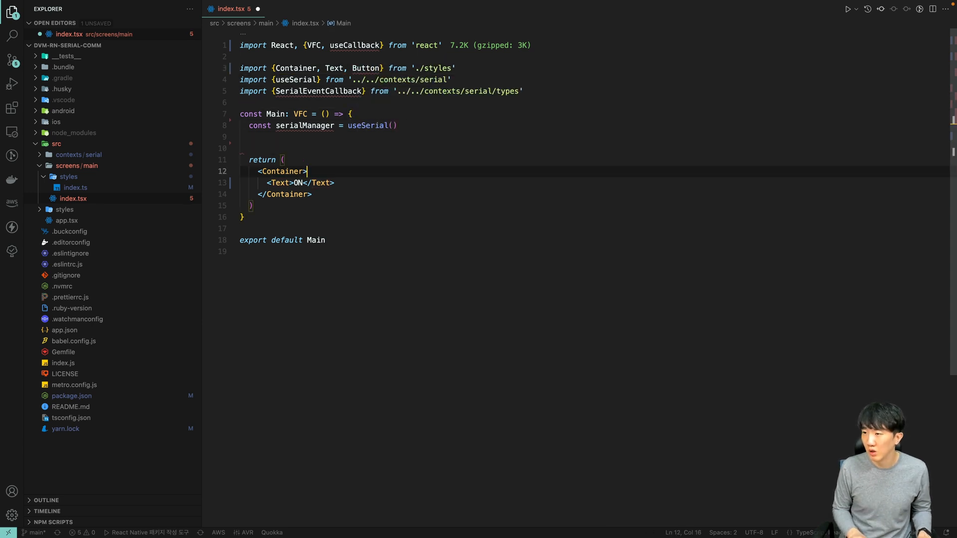
# Wrap the ON text in a Button and add a second Button labelled OFF in screens/main/index.tsx.
pyautogui.write('<Button>')
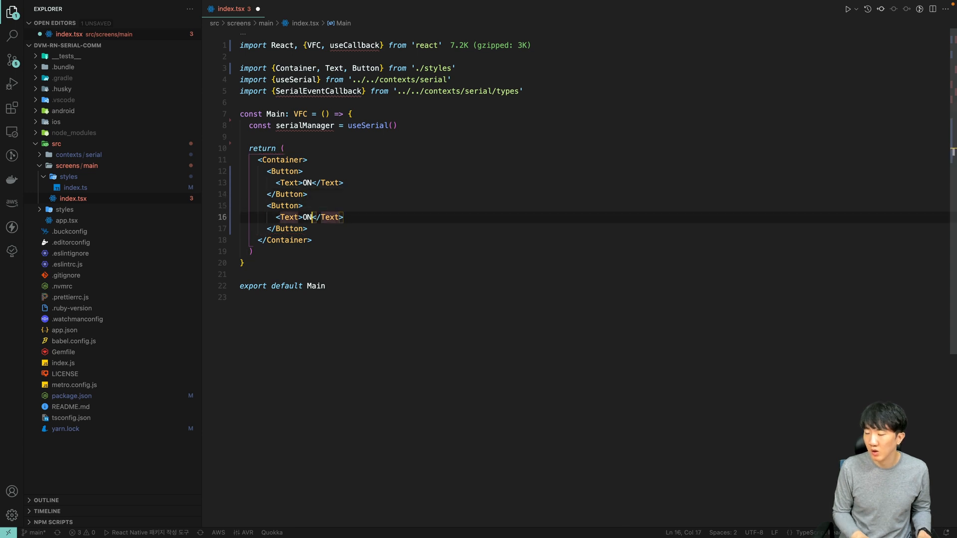
pyautogui.write('OFF')
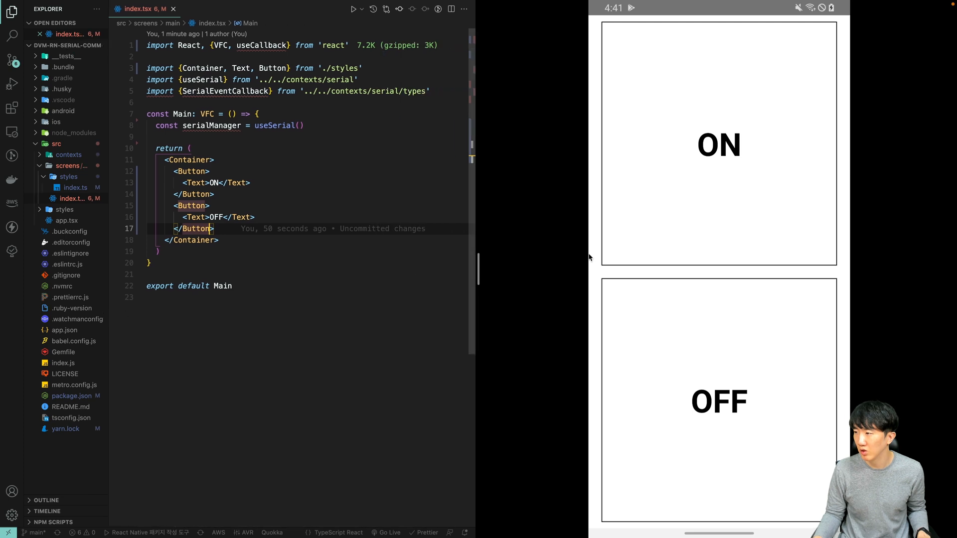
pyautogui.moveTo(676, 291)
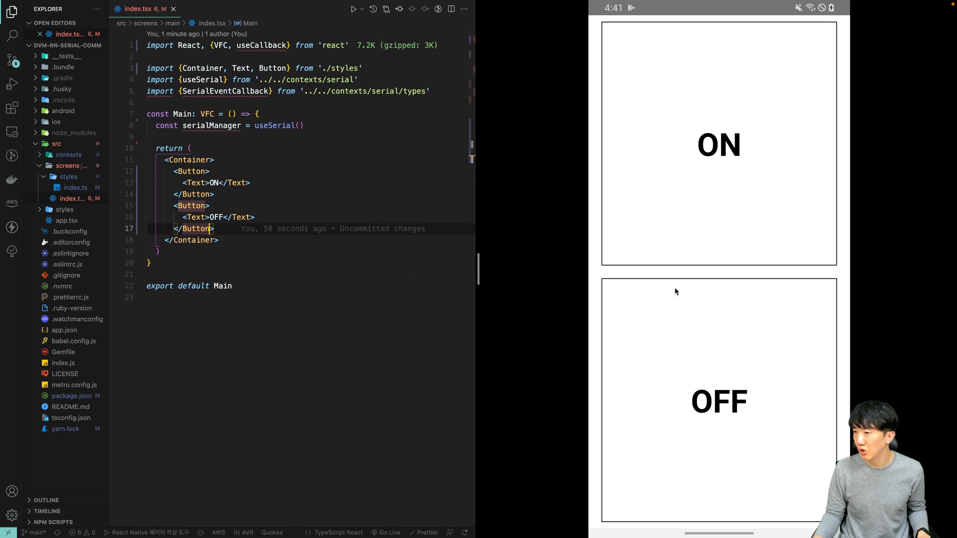
# Create useCallback handlers handleOnOnPress and handleOnOffPress that call serialManager.write([97]).
pyautogui.click(305, 125)
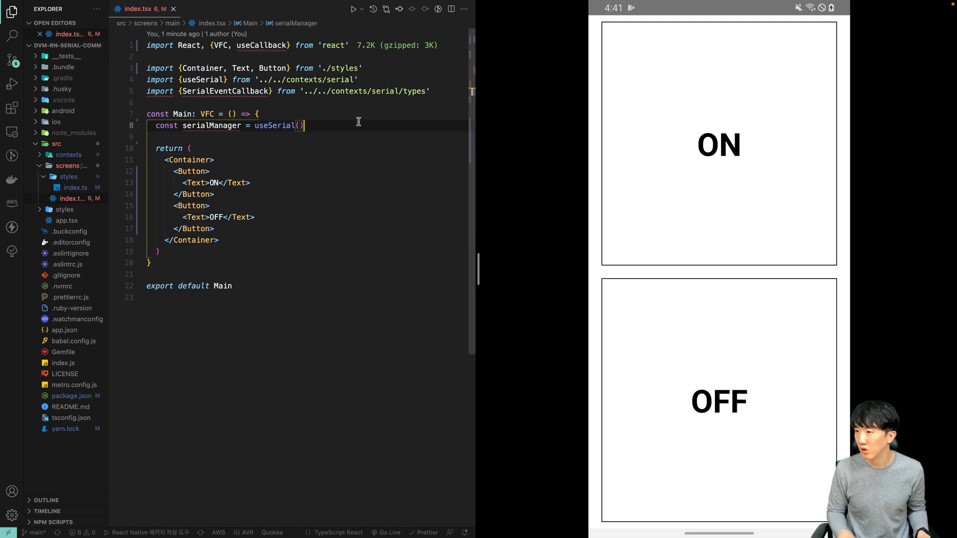
pyautogui.write('ucv')
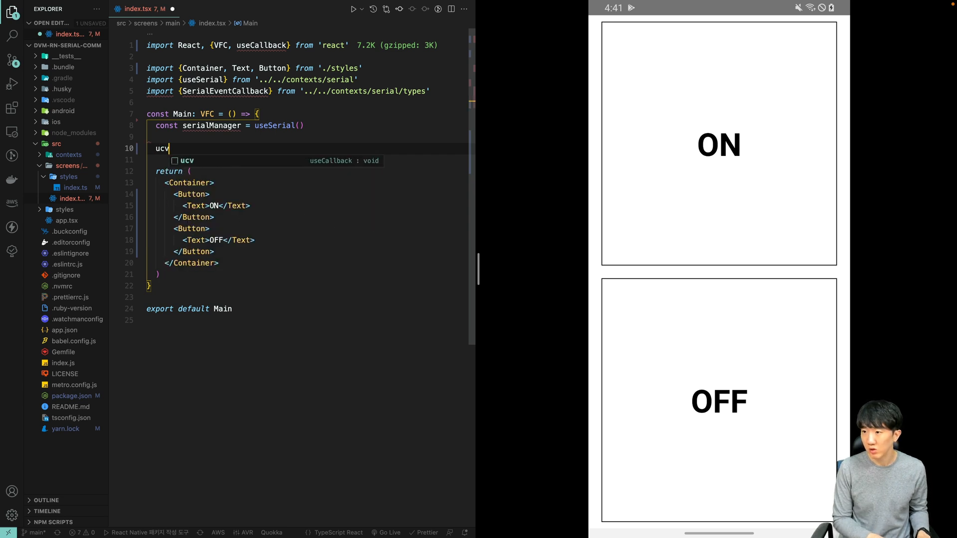
pyautogui.press('Tab')
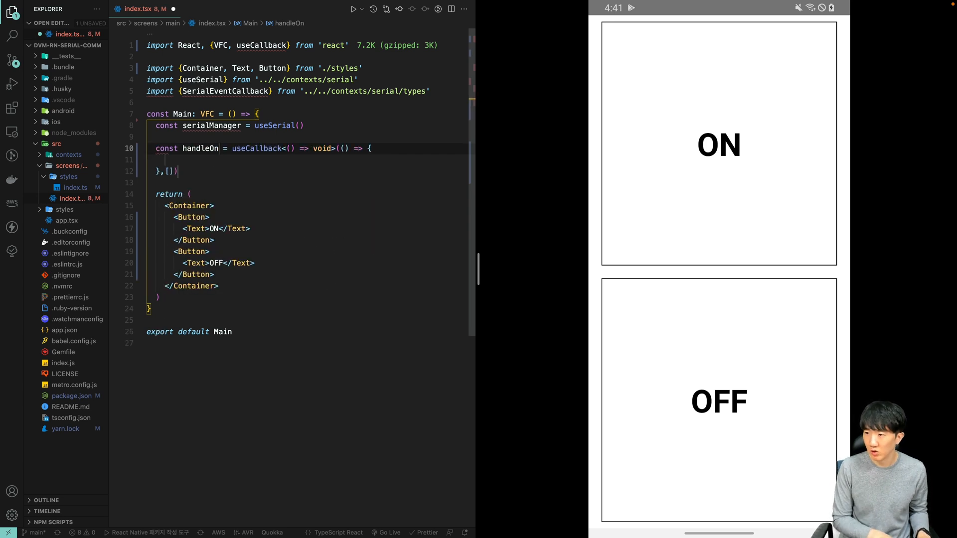
pyautogui.write('OnPress')
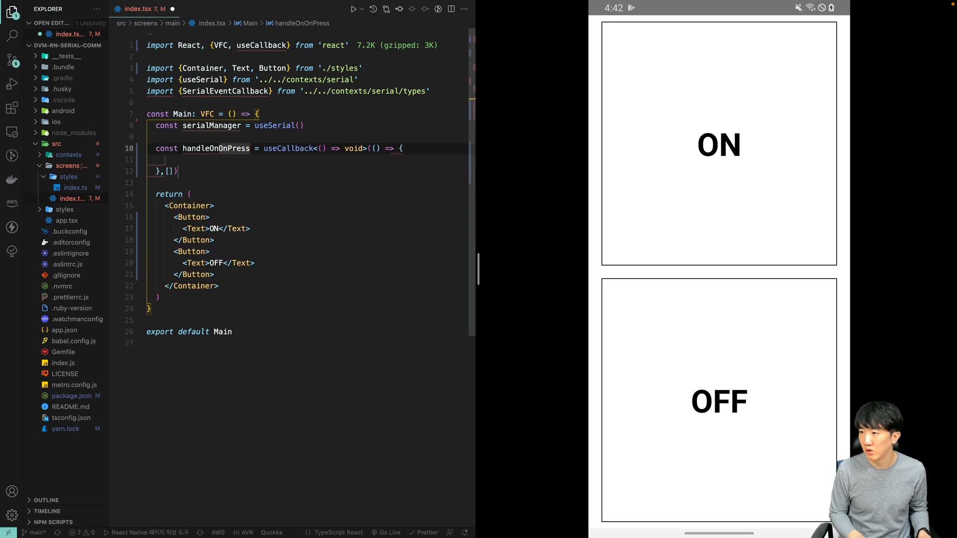
pyautogui.click(202, 159)
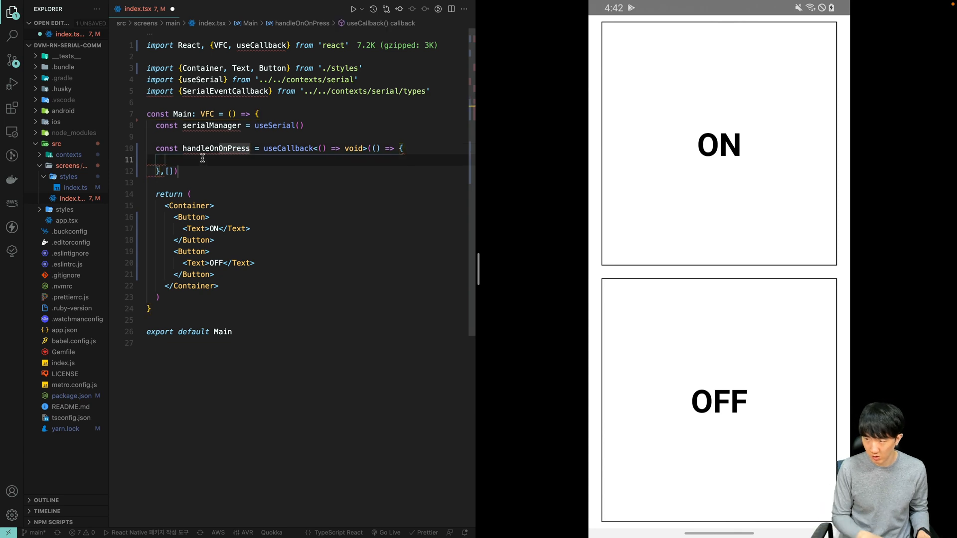
pyautogui.write('serail')
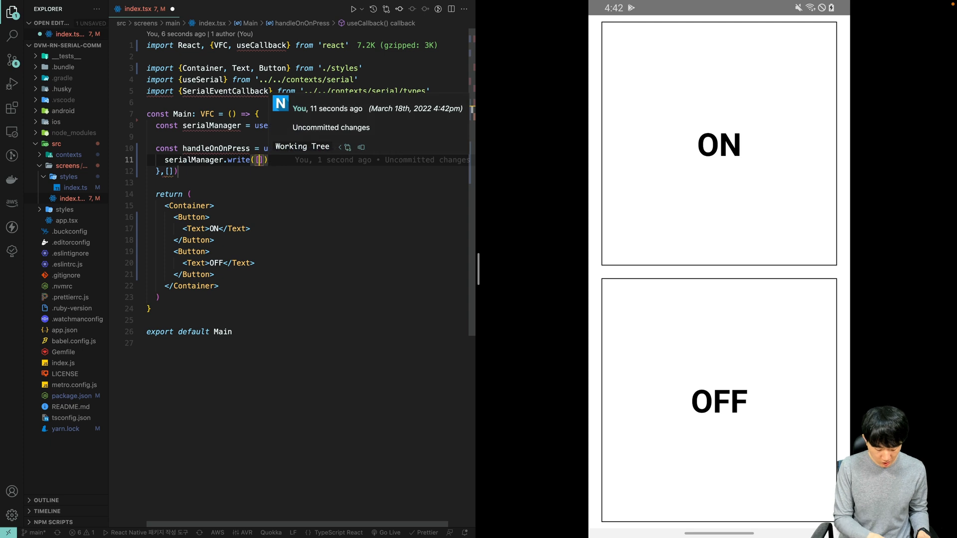
pyautogui.write('serialManager')
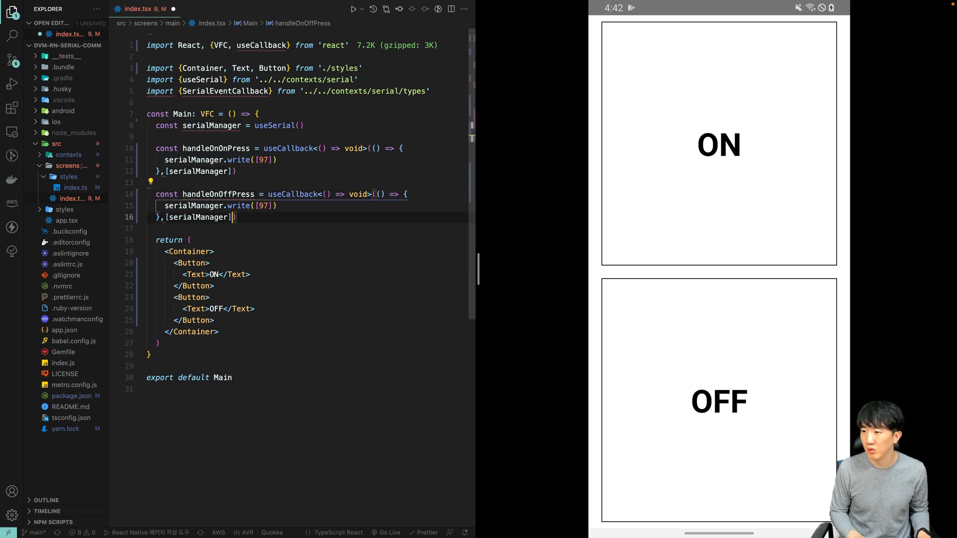
# Add onPress={handleOnOnPress} to both the ON and OFF Buttons.
pyautogui.write('onPress={handleOn')
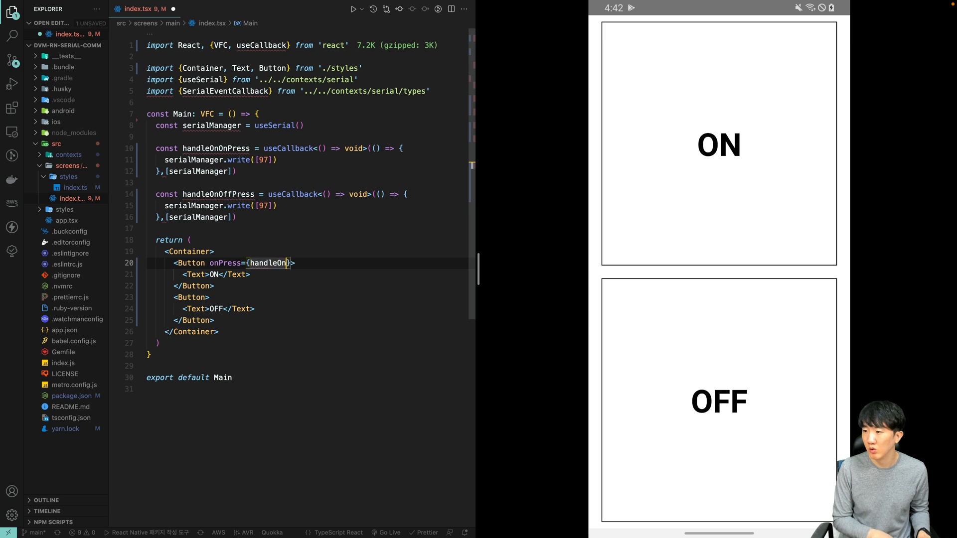
pyautogui.write('OnPress')
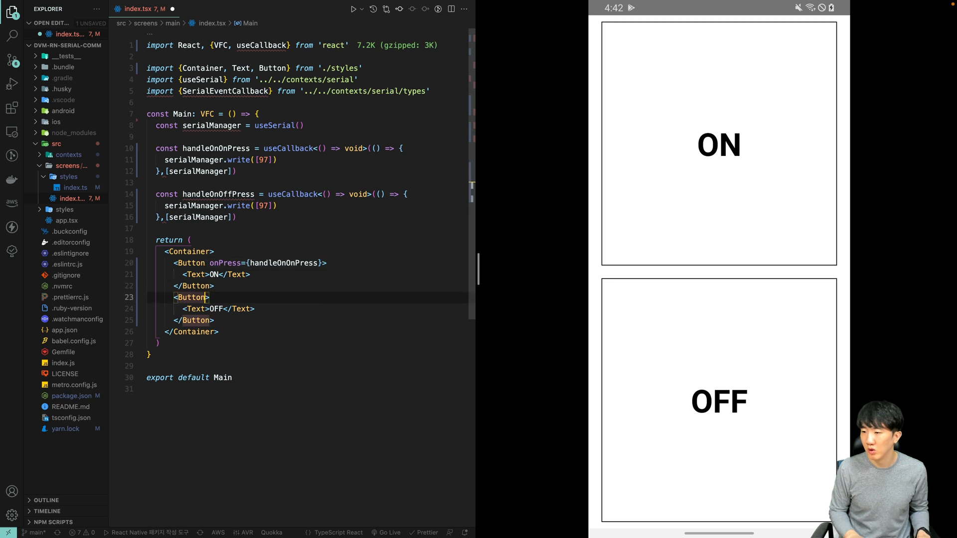
pyautogui.write('onPress={handleOnOnPress}')
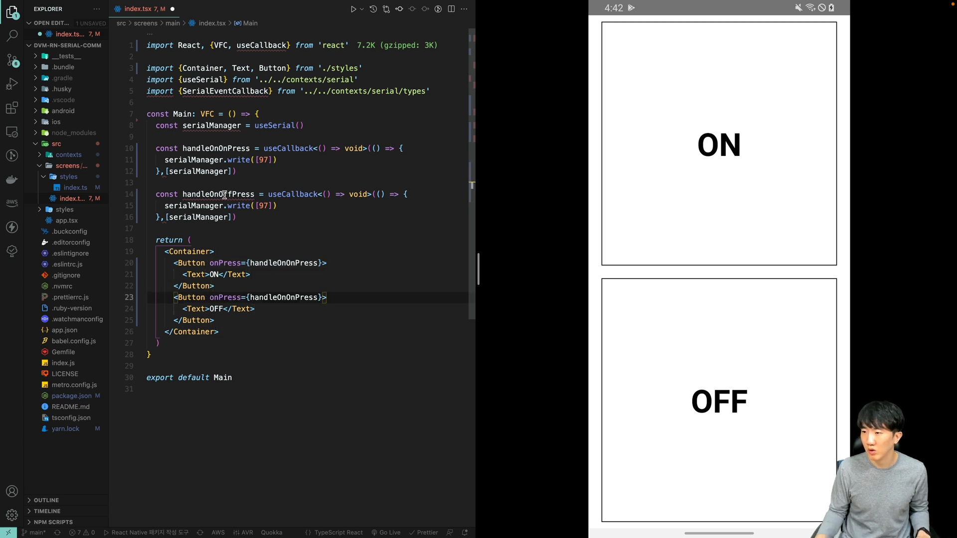